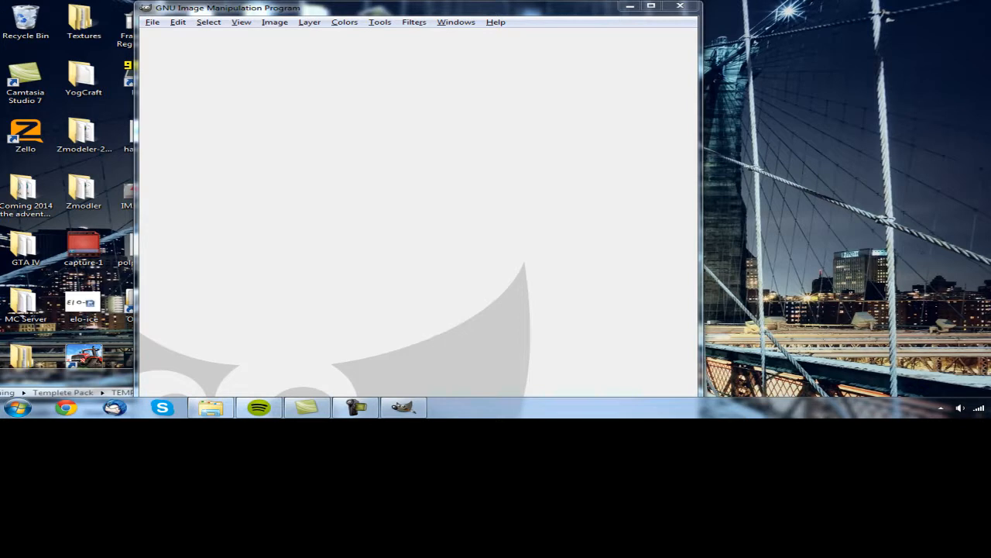
mouse_move(557, 14)
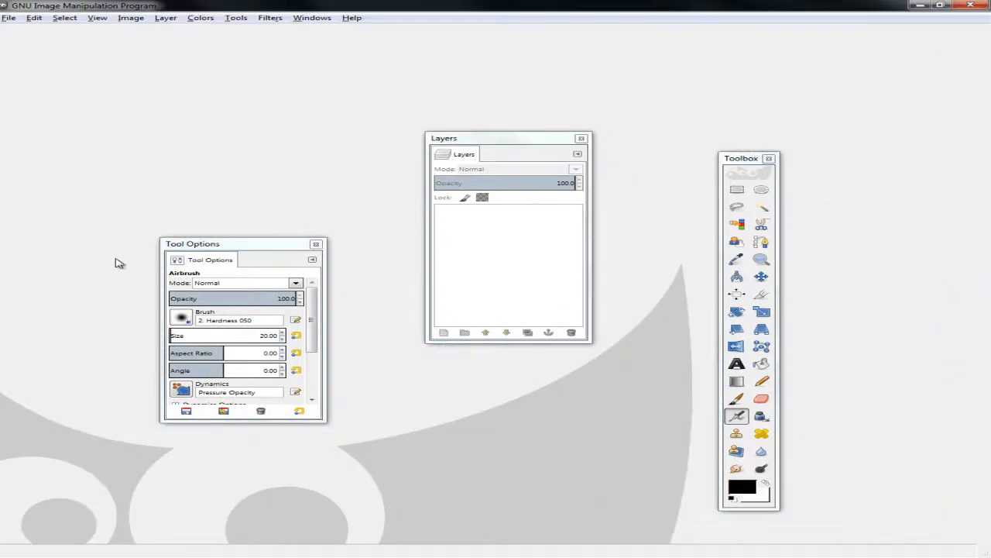
mouse_move(178, 5)
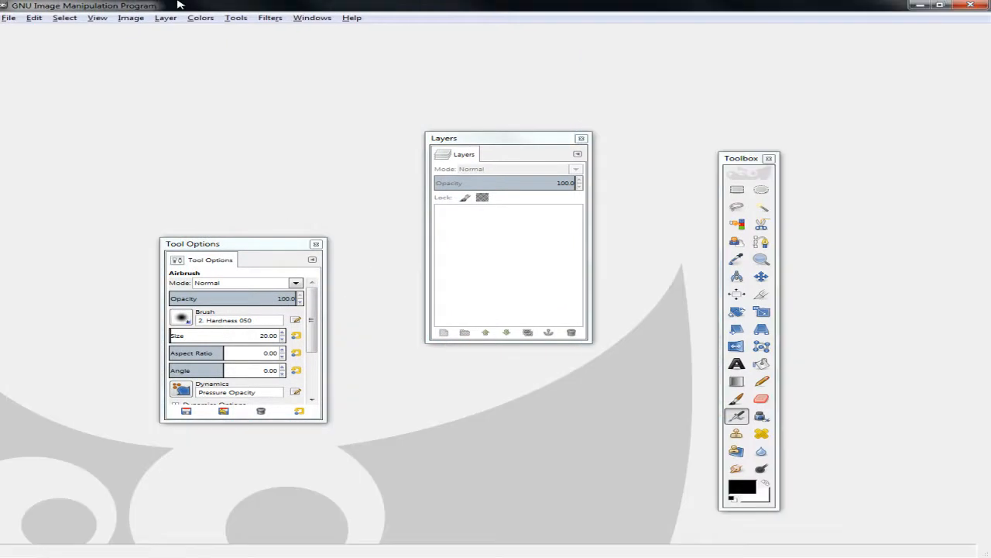
mouse_move(317, 226)
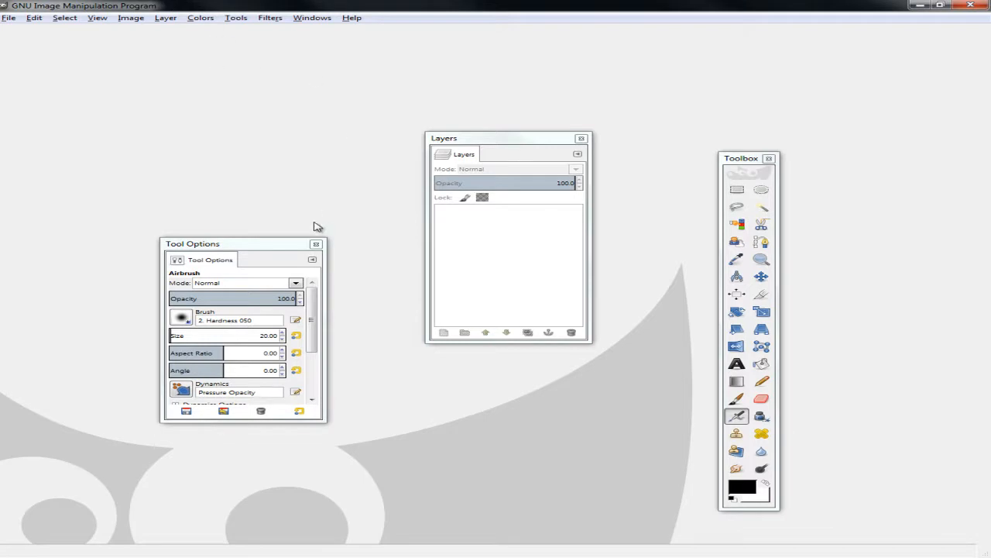
Step: Move the Tool Options, Layers and Toolbox panels toward the right edge of the screen
drag(192, 243, 849, 32)
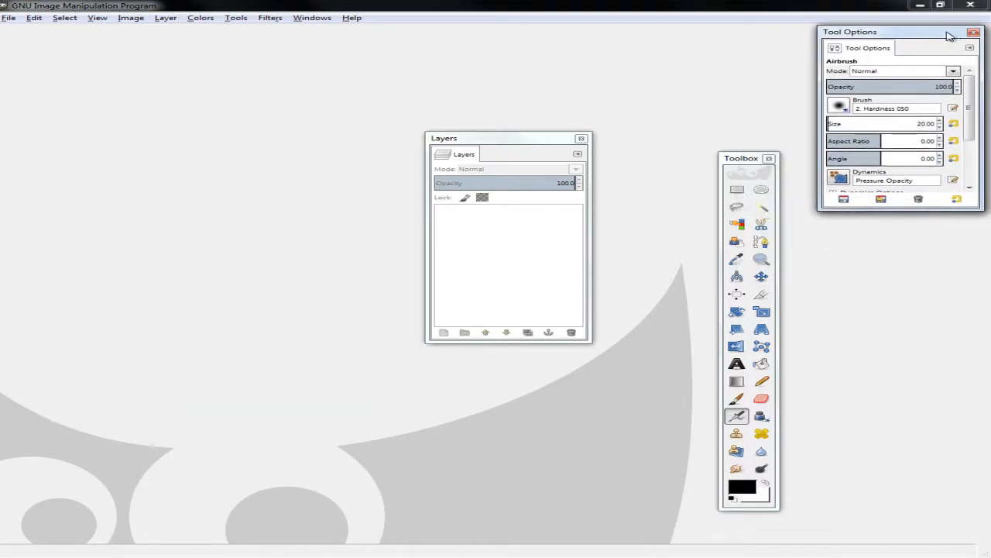
drag(444, 138, 862, 240)
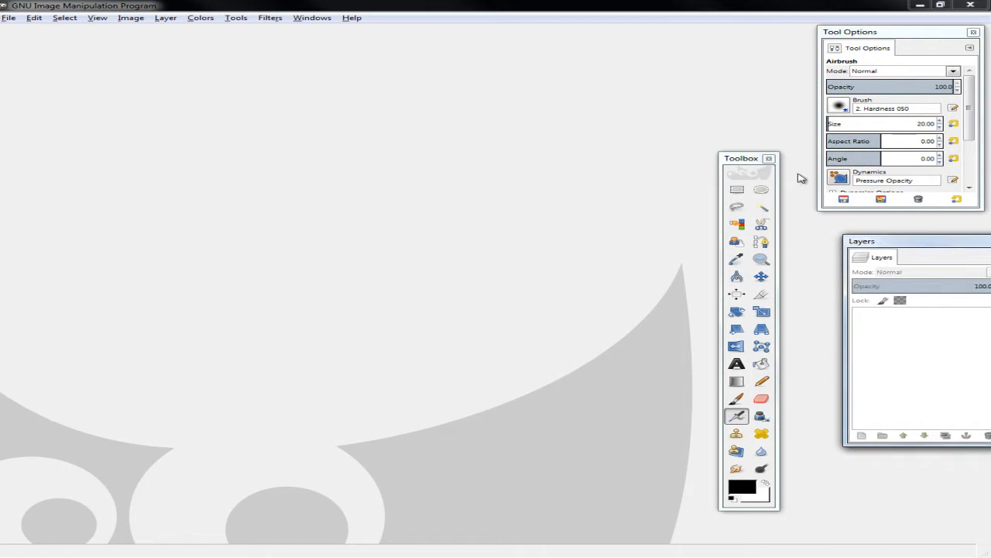
drag(740, 158, 767, 130)
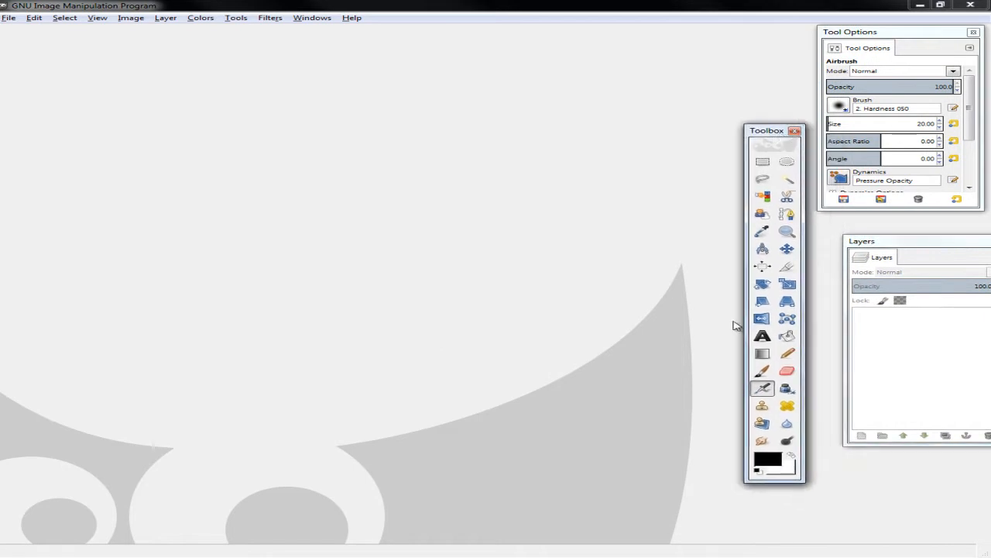
Step: View the 13_EXP_TEMPLATE vehicle template in Windows Live Photo Gallery
click(9, 17)
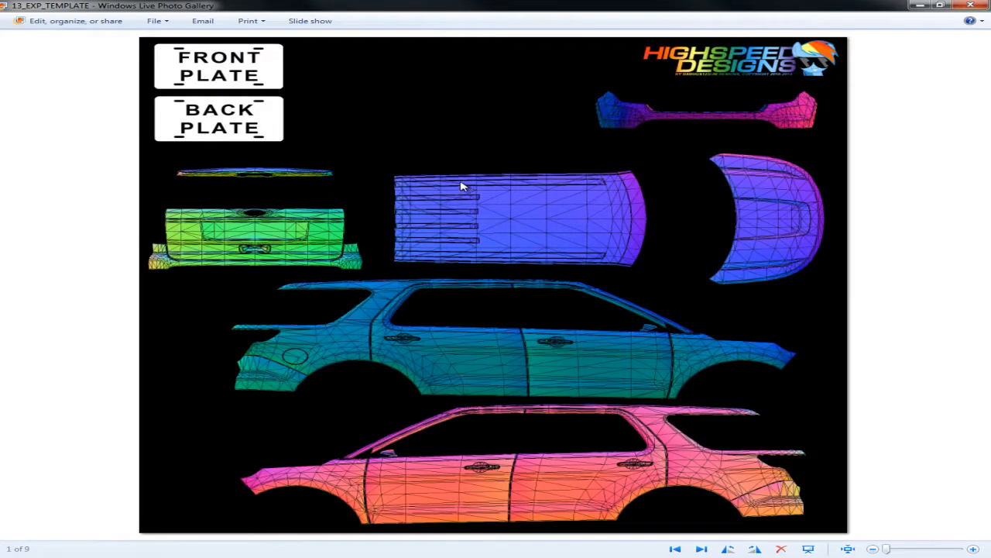
mouse_move(752, 85)
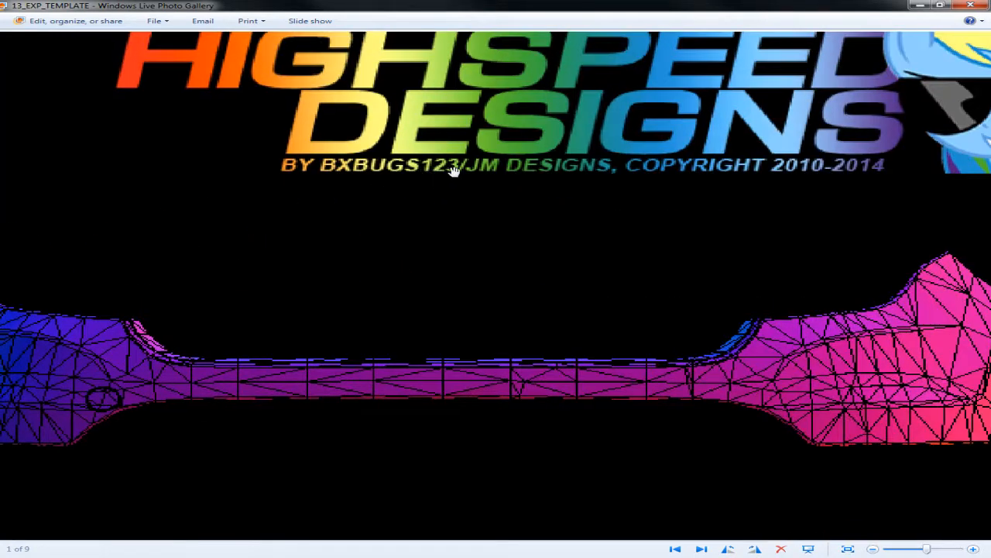
mouse_move(476, 169)
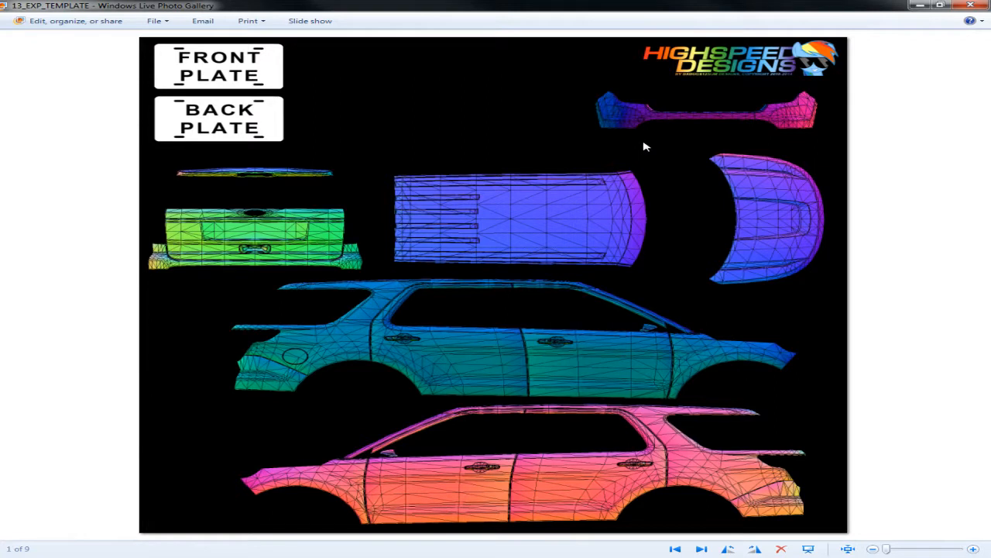
mouse_move(973, 5)
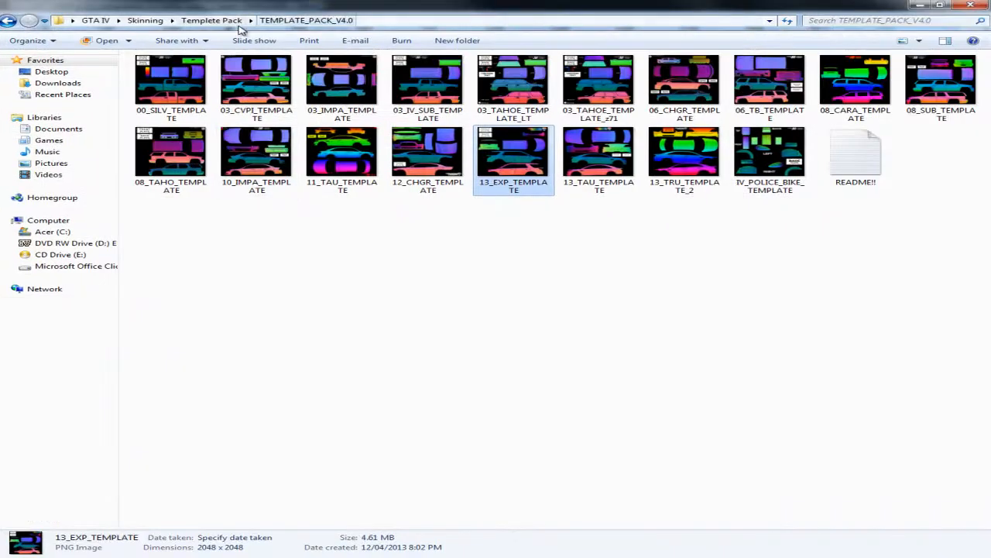
Step: Open 13_EXP_TEMPLATE from TEMPLATE_PACK_V4.0 in GIMP
click(9, 20)
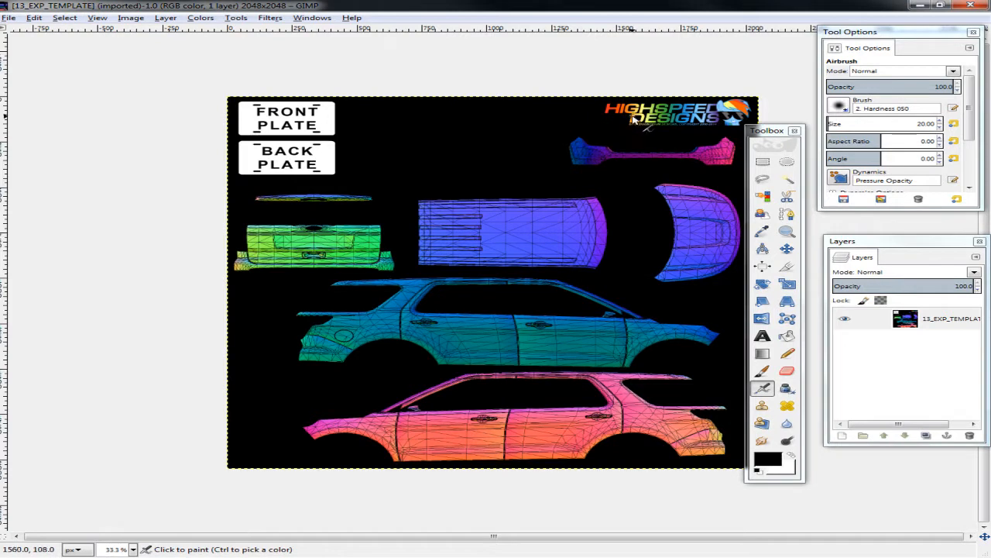
mouse_move(523, 124)
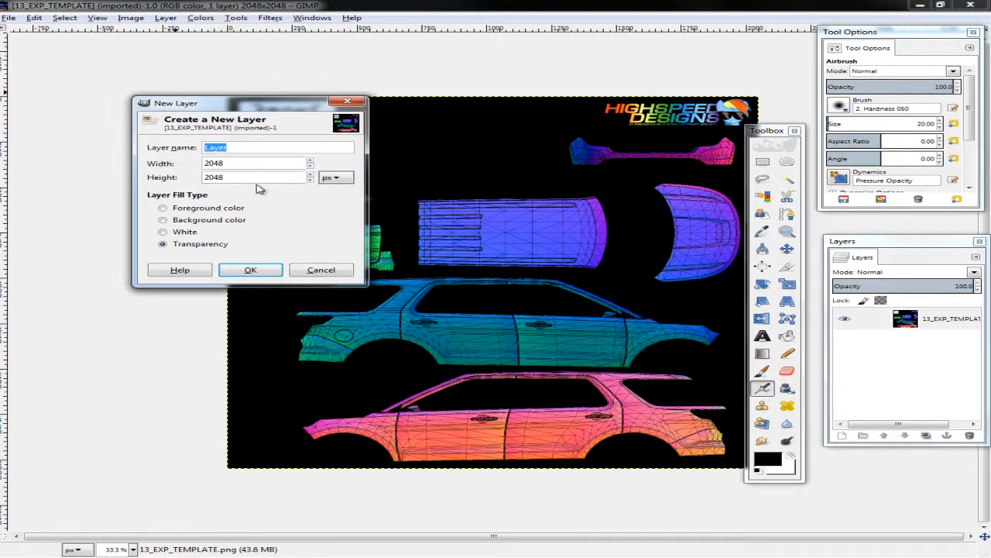
Step: Create a new layer named 'Skin' with White fill type
text(Skin)
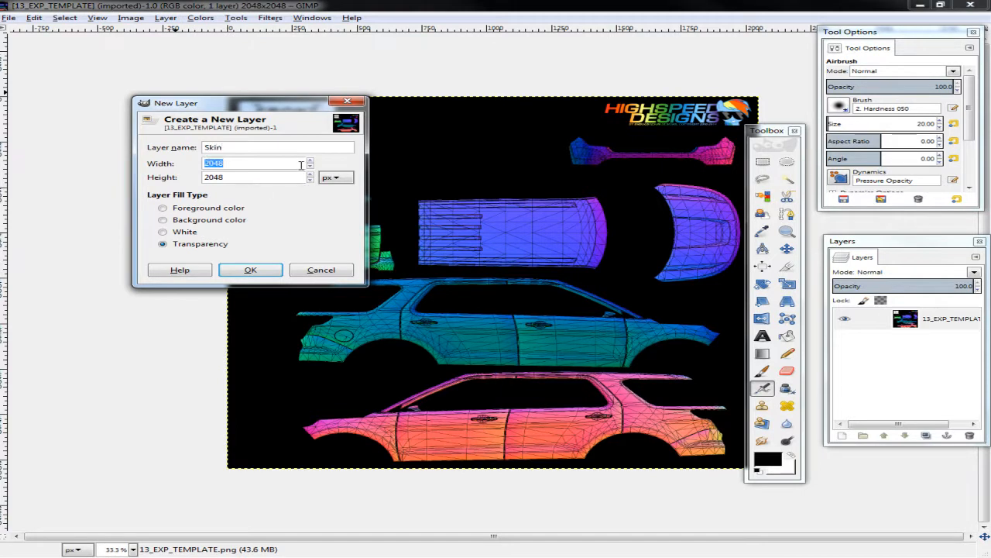
click(163, 232)
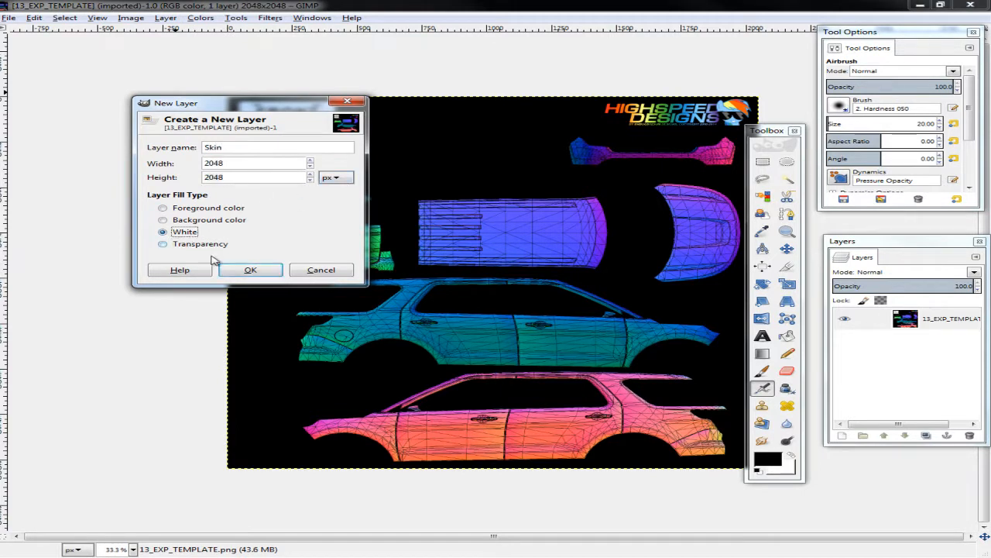
click(250, 269)
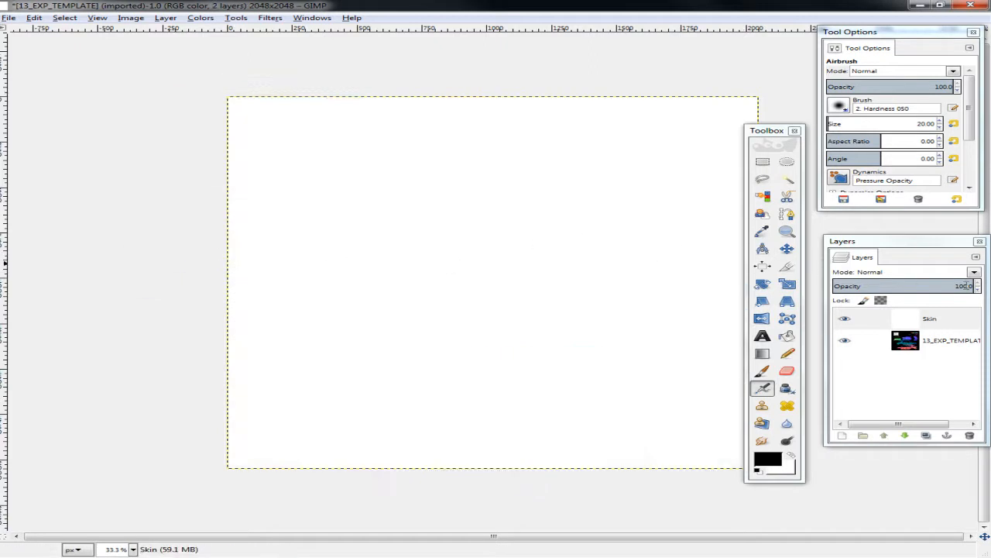
mouse_move(904, 289)
text(50)
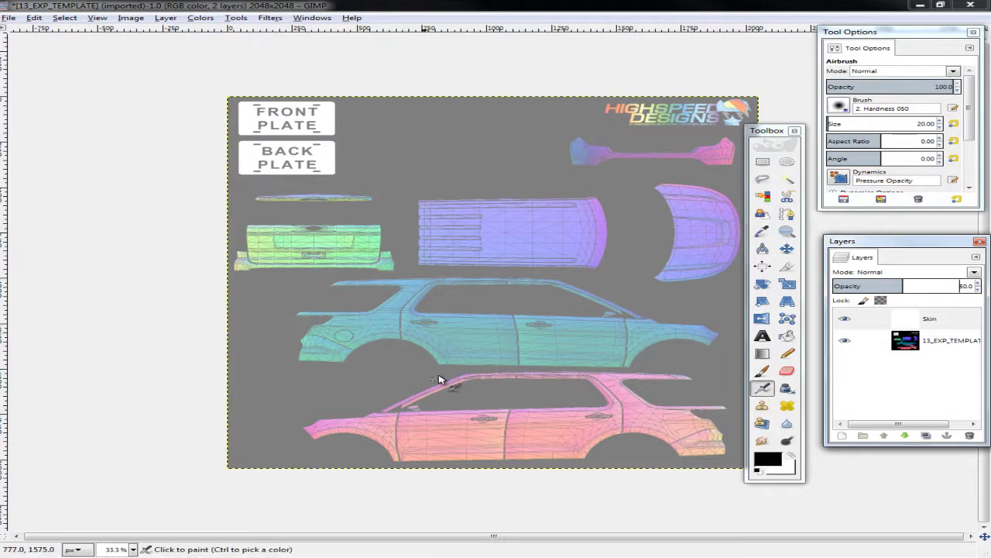
mouse_move(418, 424)
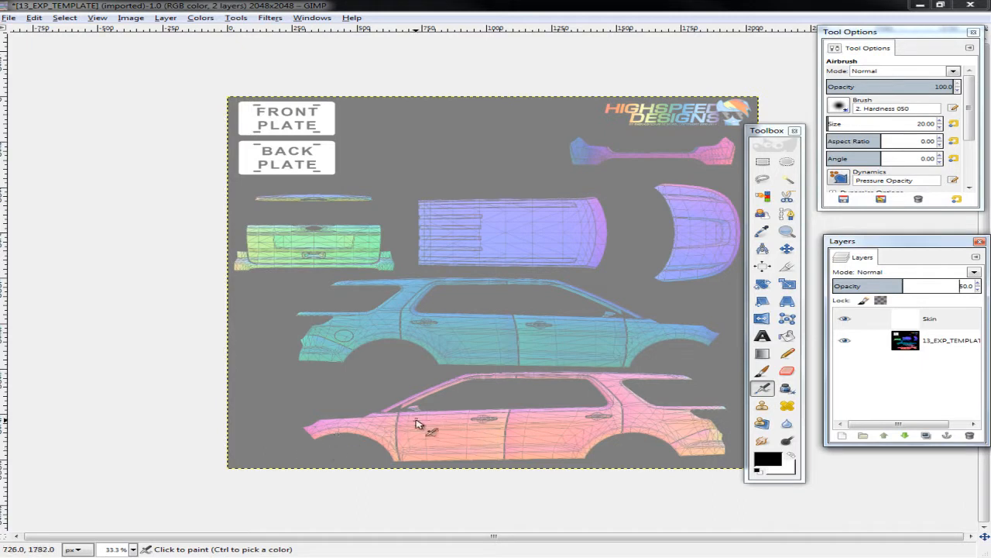
mouse_move(496, 504)
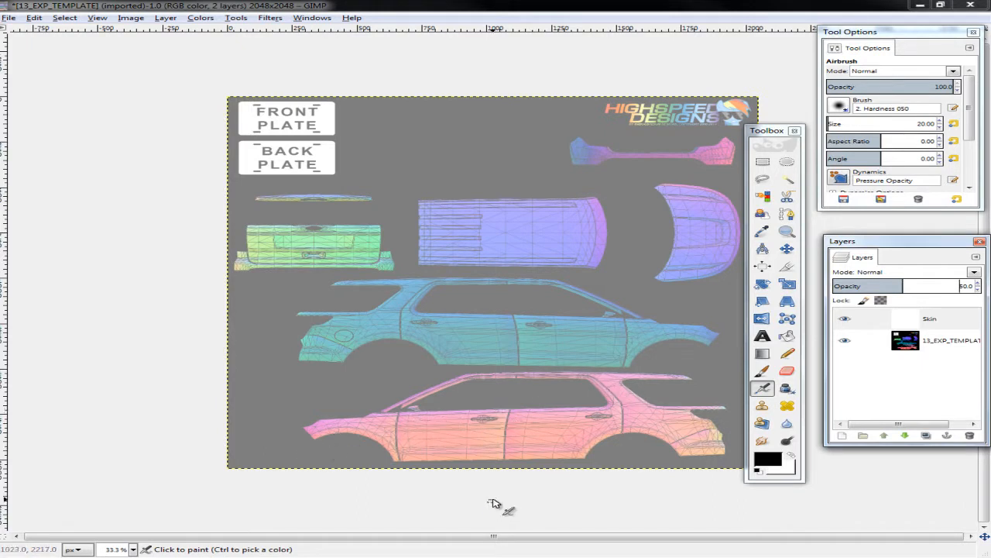
Step: Lower the Skin layer's opacity so the template panels show through
click(787, 231)
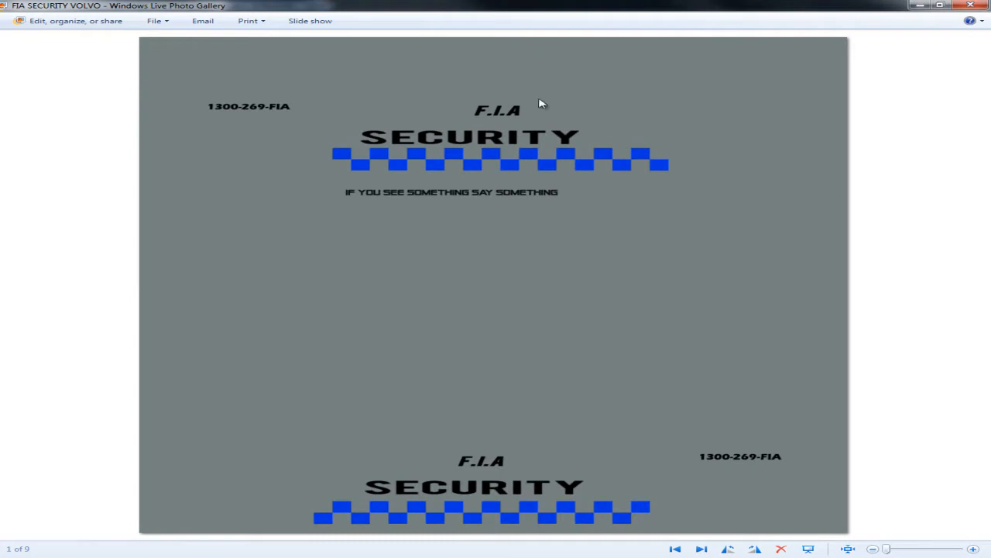
mouse_move(533, 172)
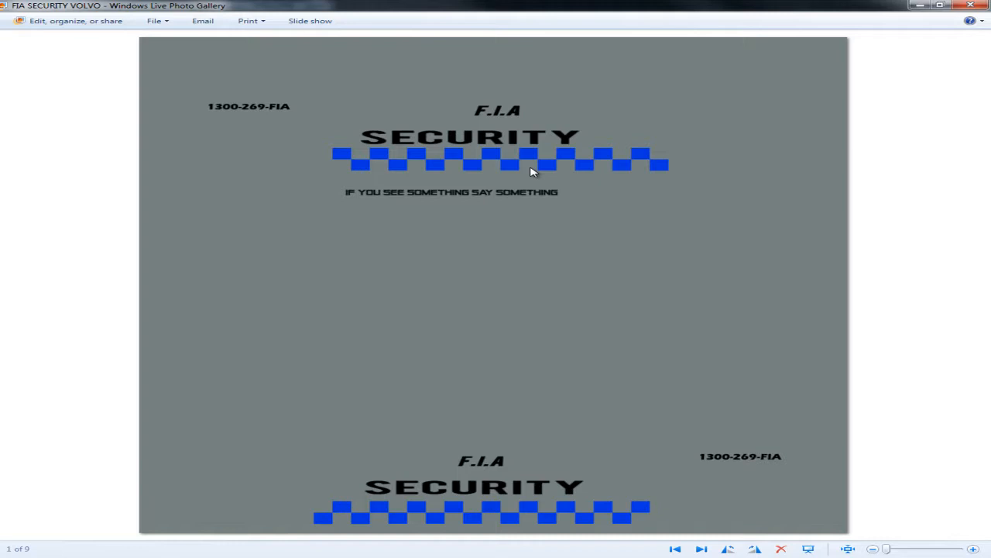
mouse_move(538, 11)
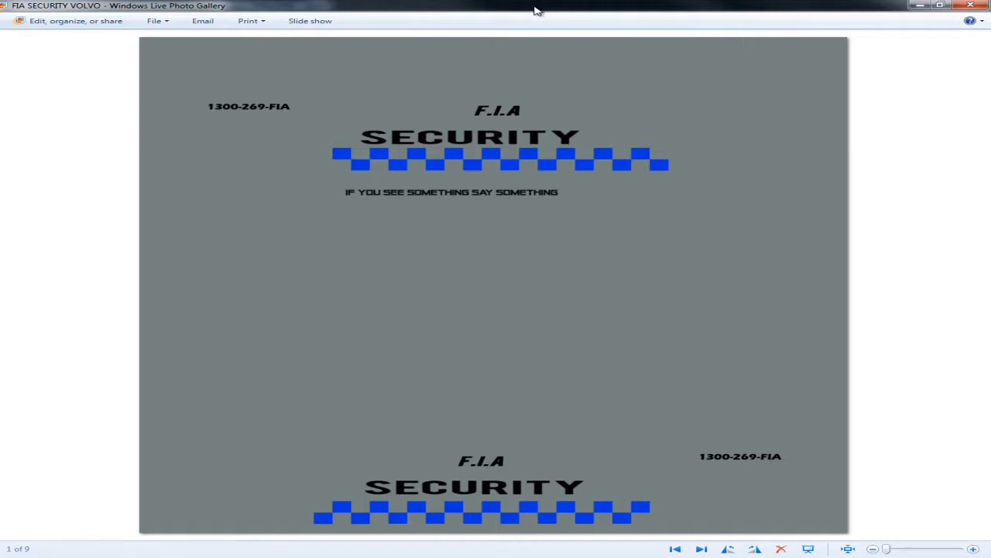
mouse_move(680, 289)
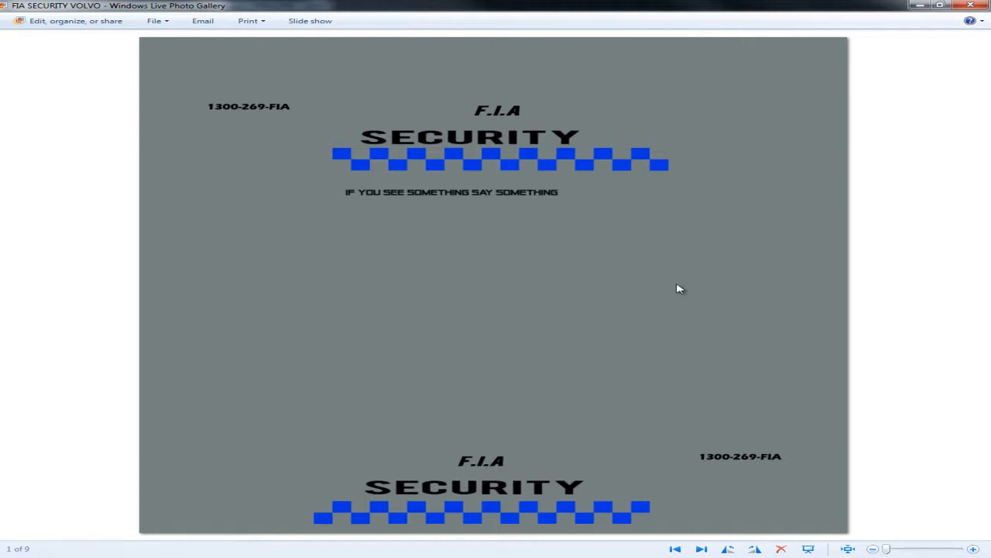
mouse_move(677, 292)
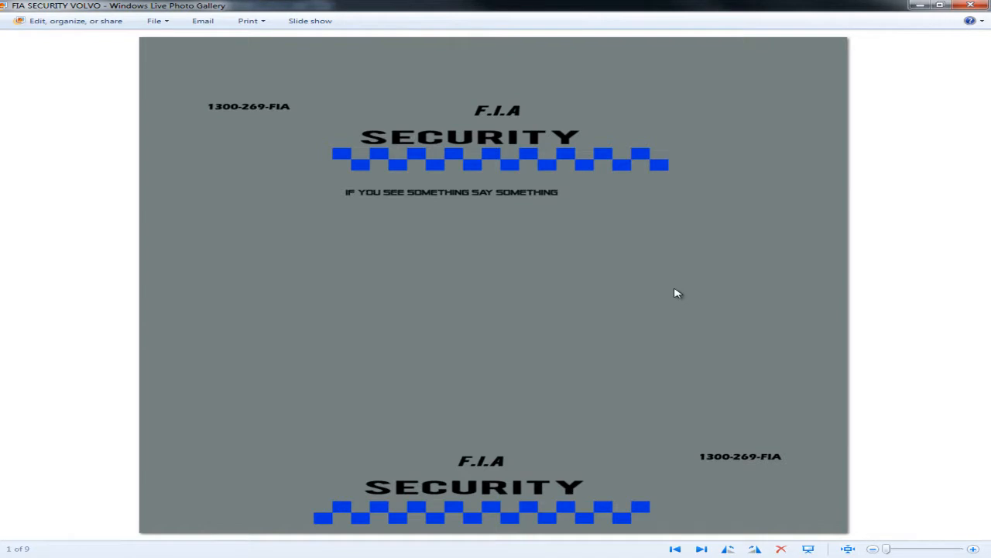
mouse_move(669, 323)
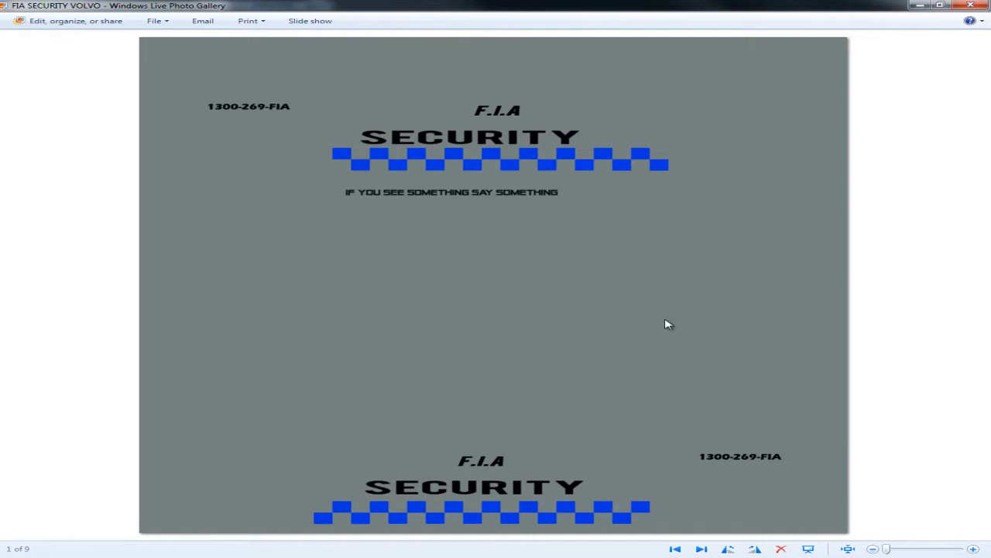
mouse_move(549, 69)
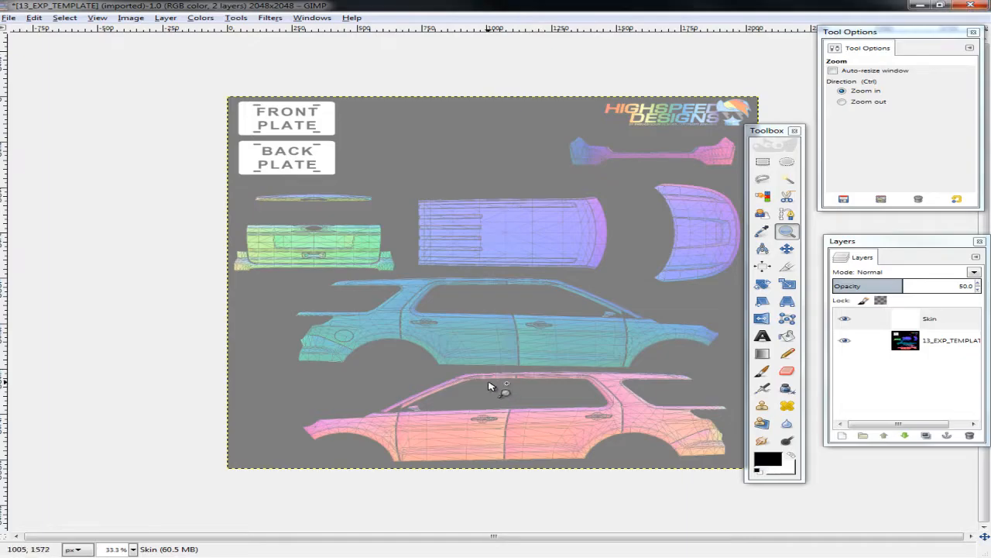
mouse_move(482, 420)
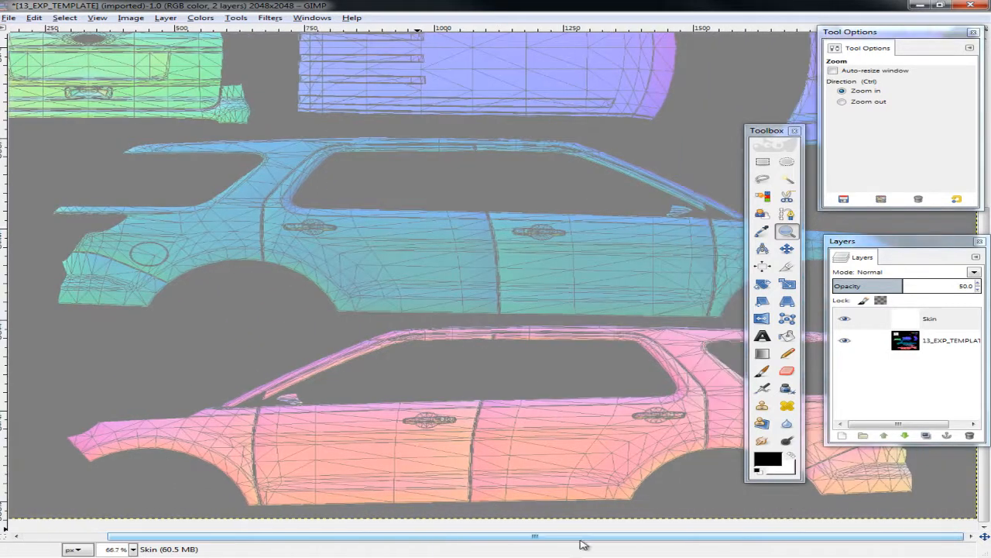
mouse_move(761, 233)
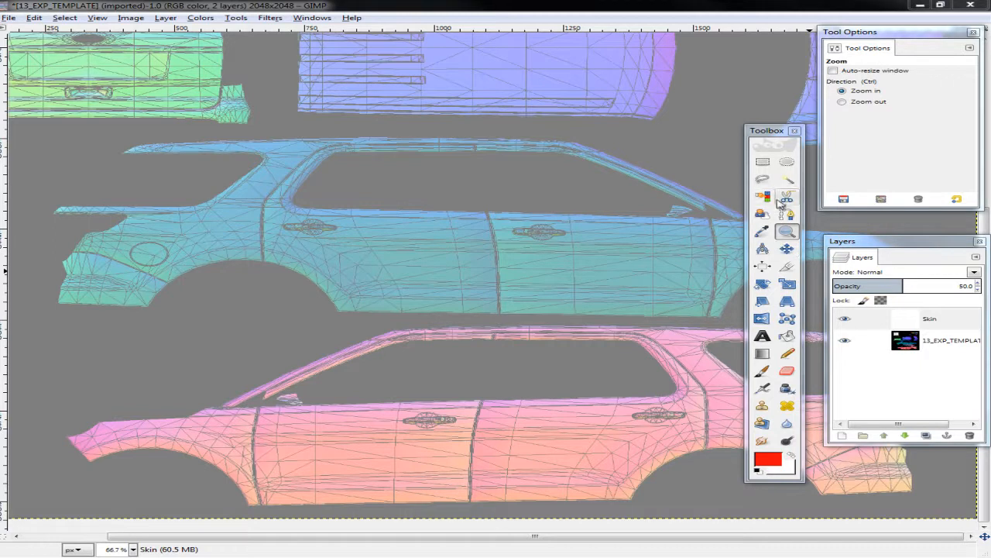
Step: Pick Free Select and place the first wedge point on the lower side panel
click(762, 178)
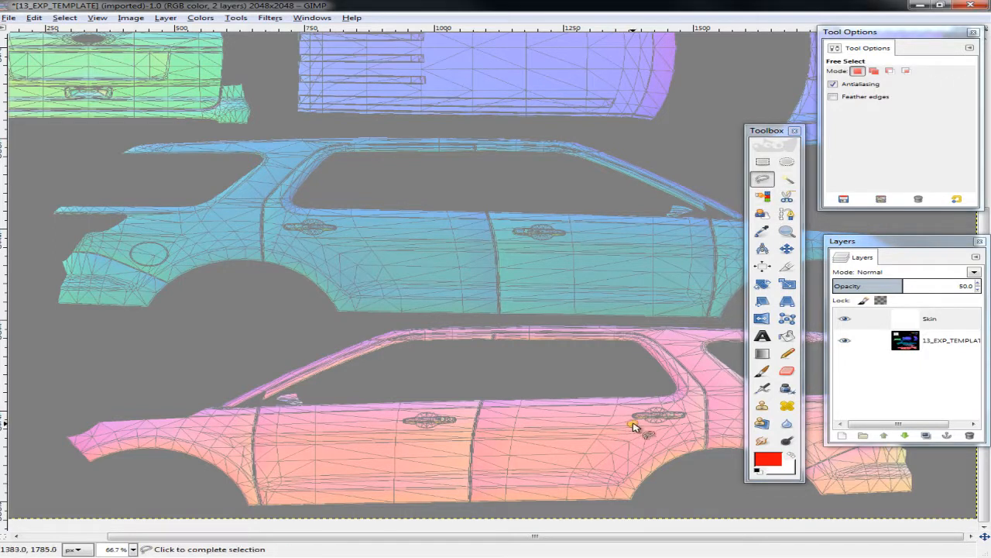
click(255, 438)
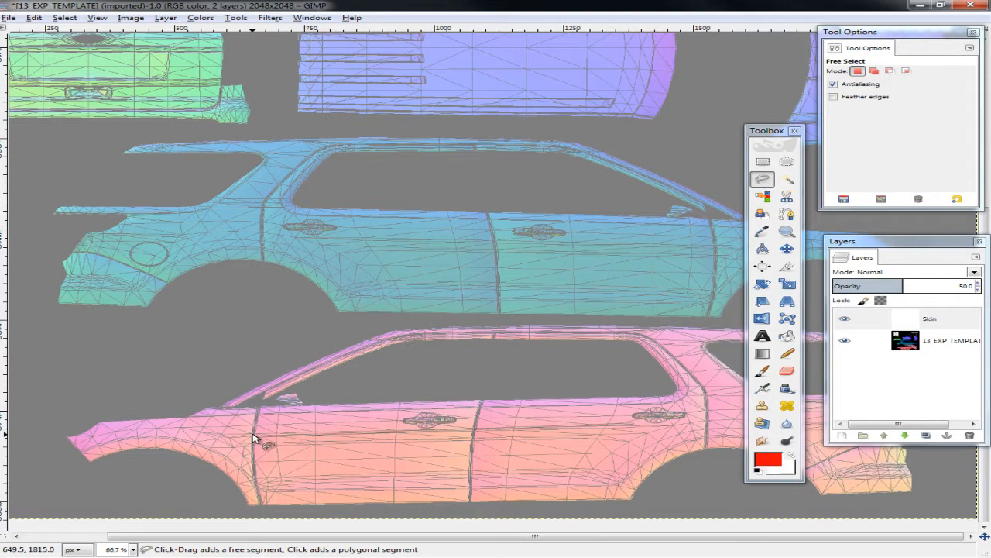
mouse_move(391, 436)
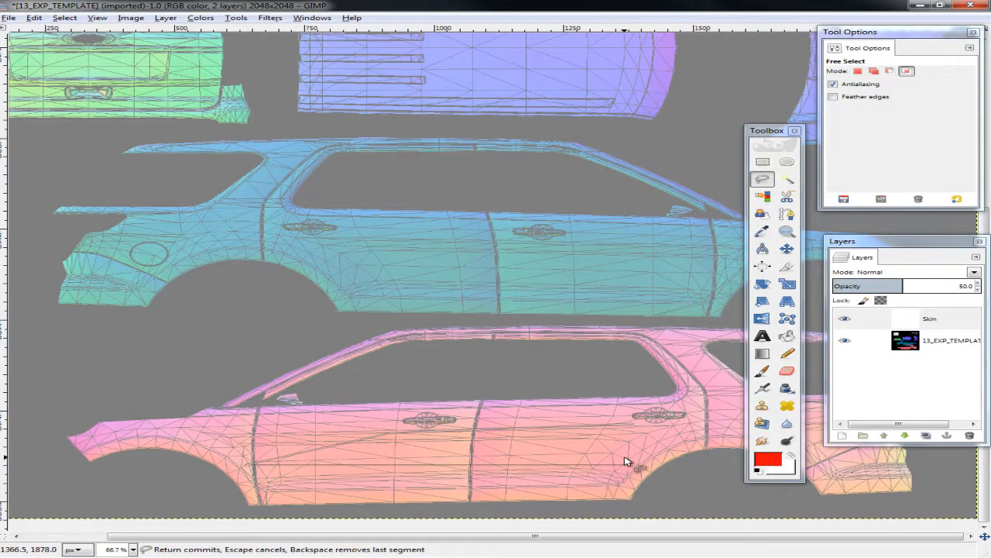
mouse_move(643, 426)
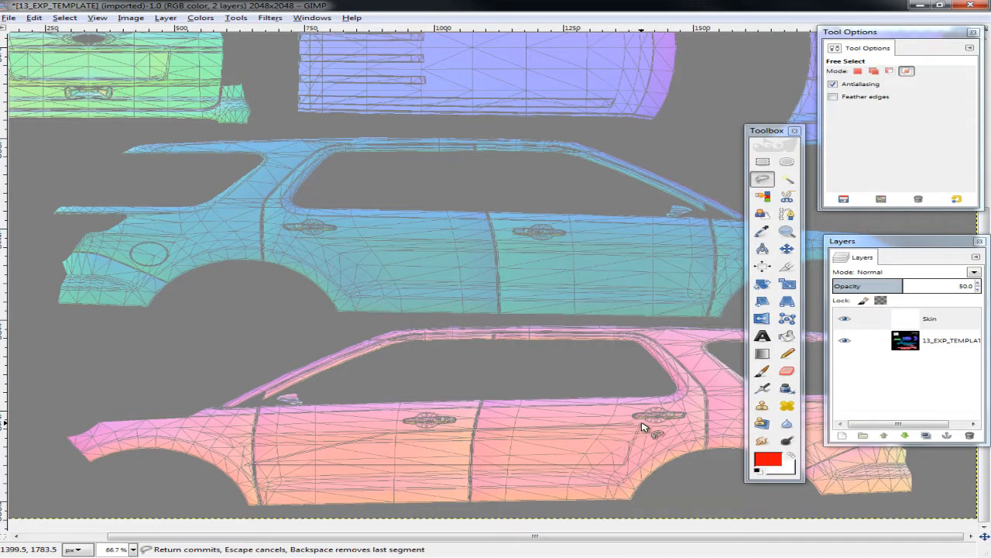
mouse_move(631, 430)
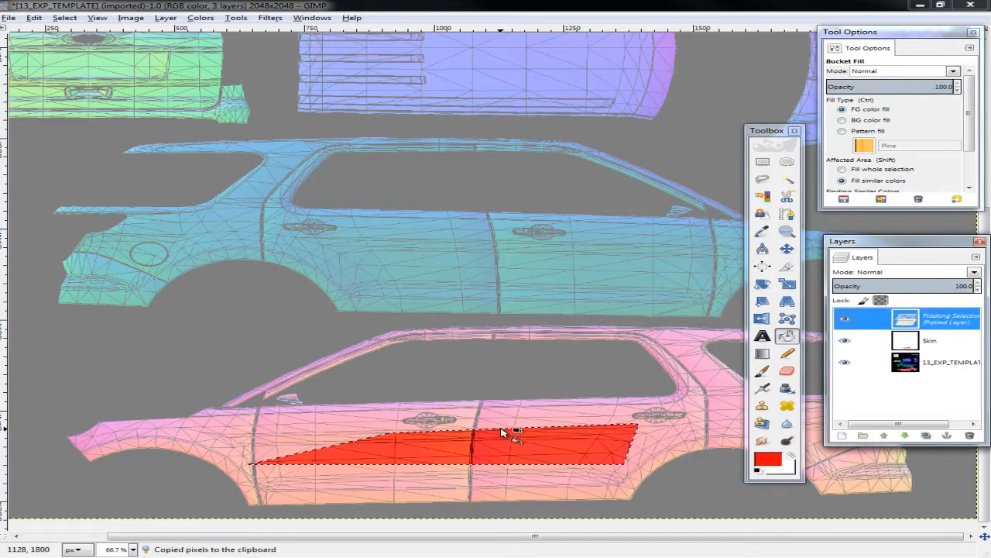
Step: Flip the pasted red wedge copy horizontally with the Flip tool
click(787, 247)
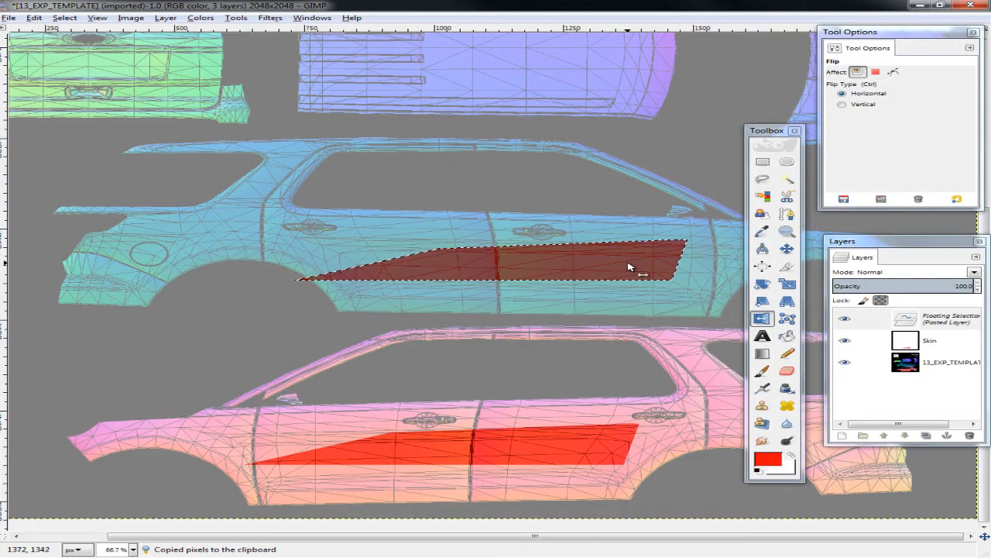
click(762, 318)
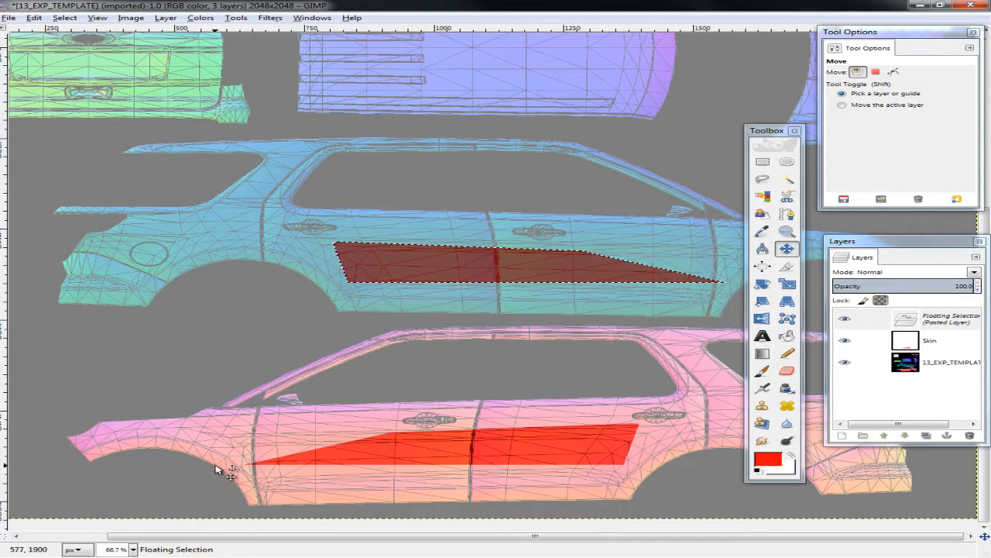
mouse_move(656, 287)
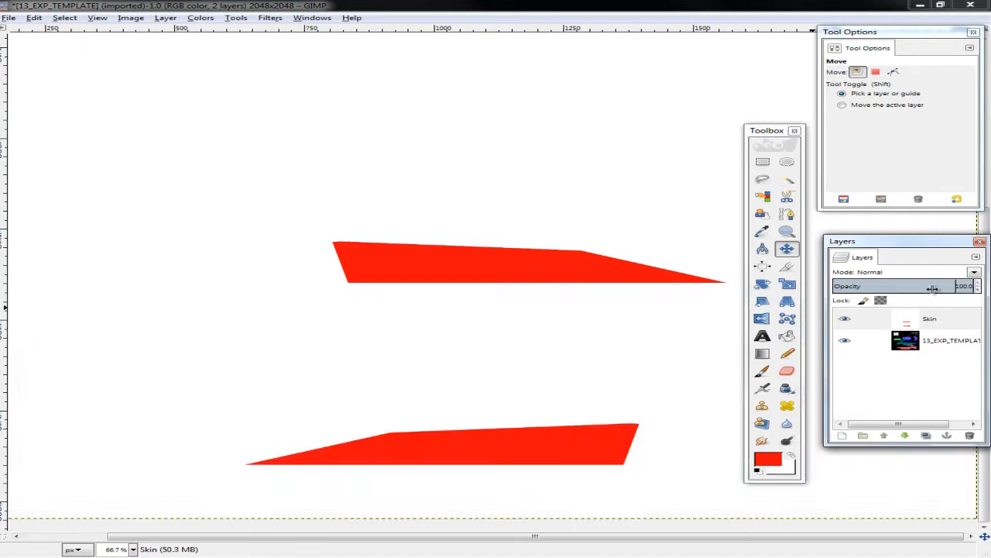
mouse_move(539, 282)
text(50)
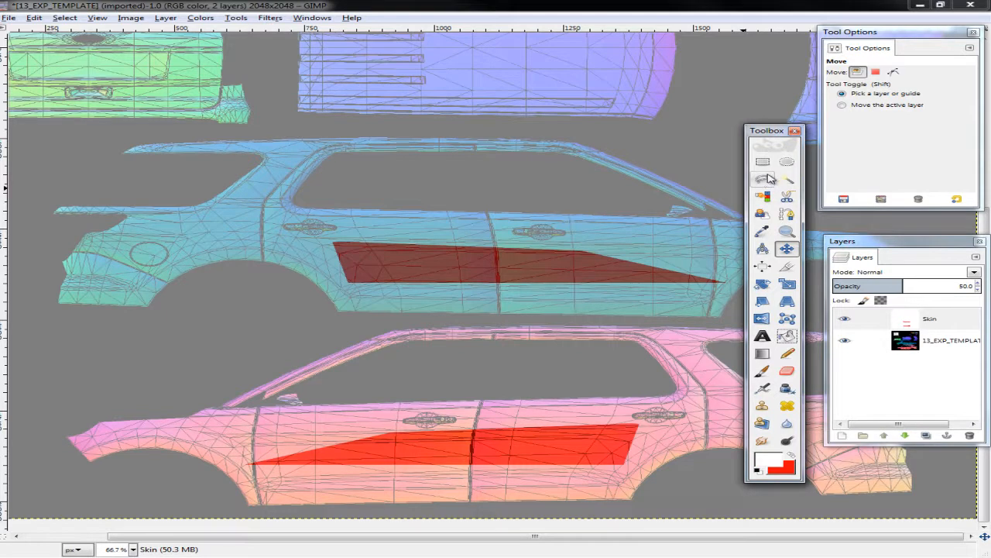
Step: Select the Paintbrush tool for painting stripes across the lower wedge
click(762, 179)
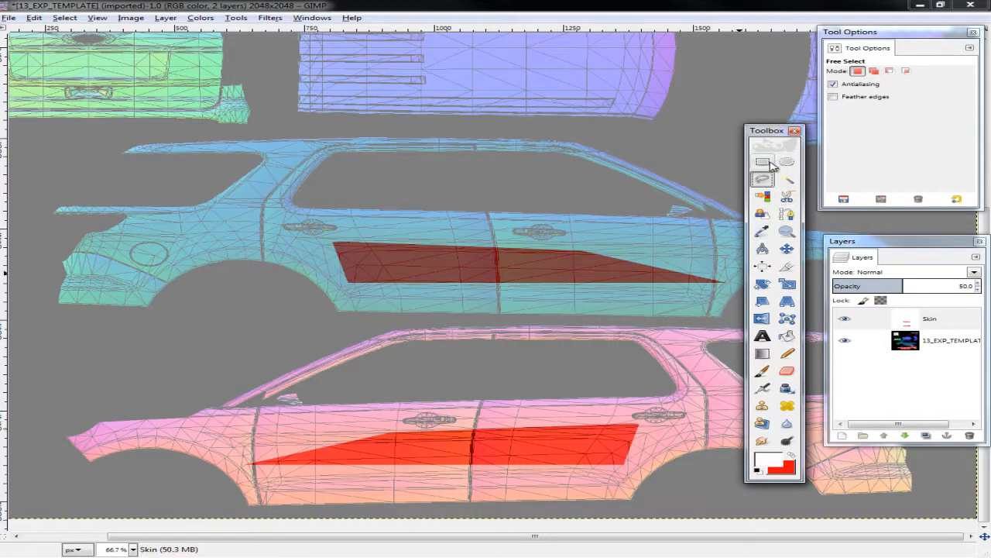
click(762, 162)
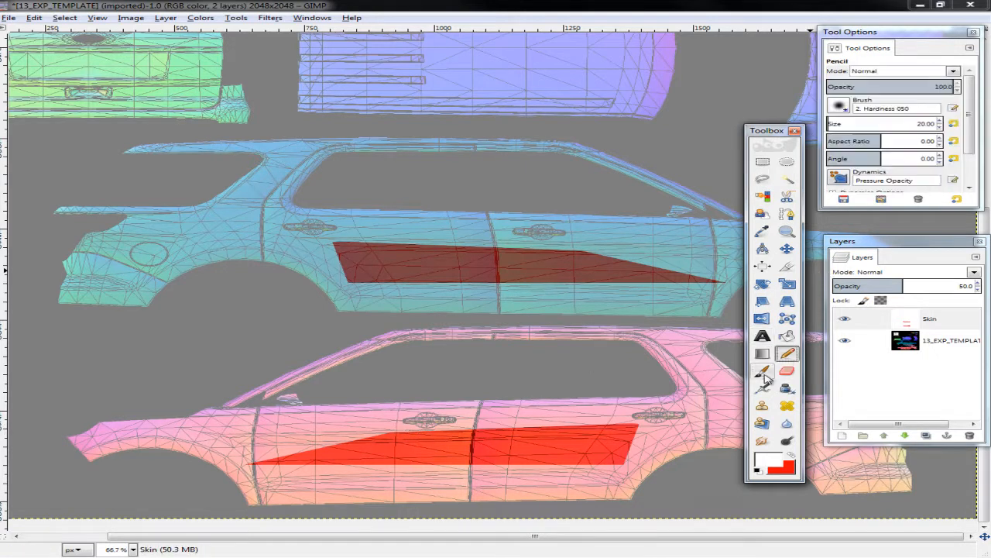
click(762, 371)
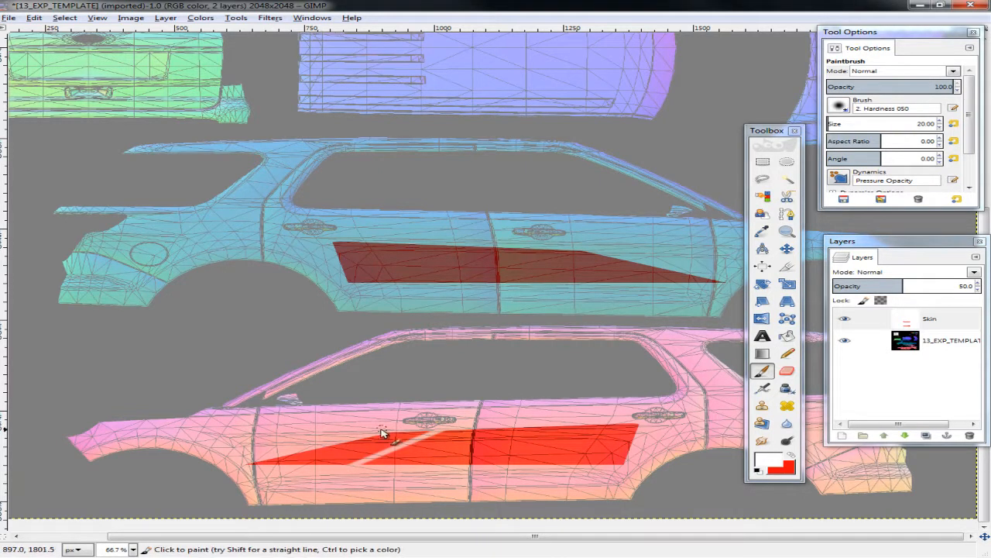
mouse_move(298, 471)
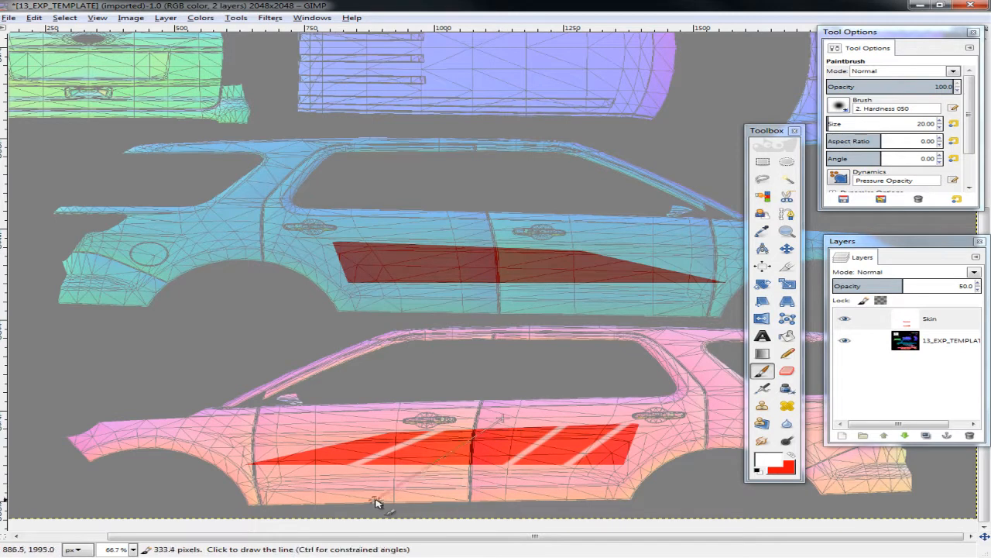
mouse_move(409, 489)
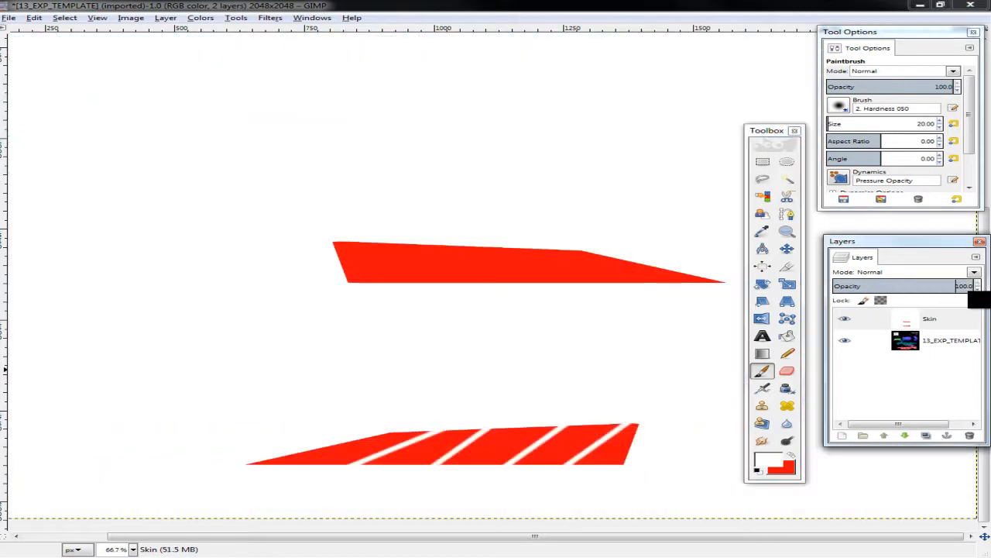
mouse_move(558, 465)
text(50)
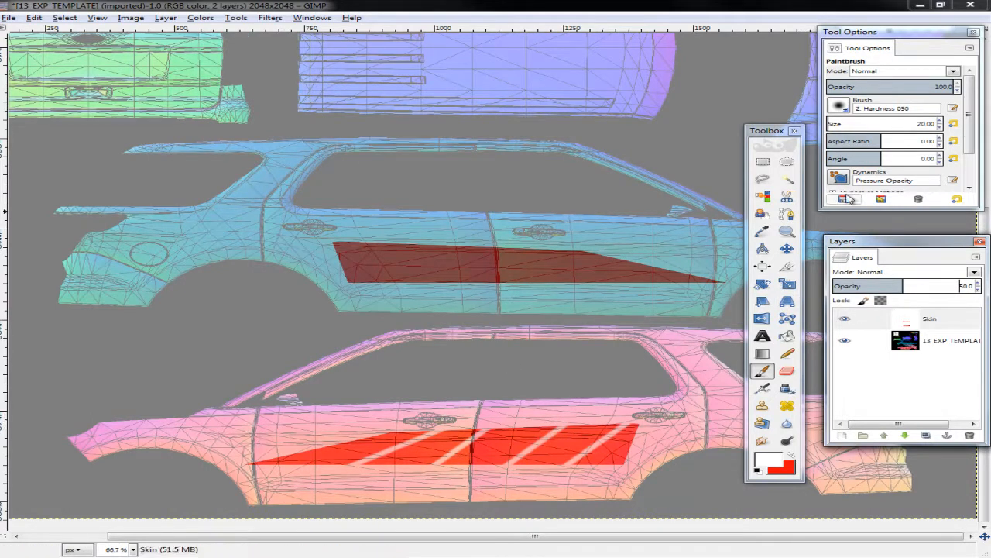
Step: Rectangle-select the striped lower wedge, flip its copy horizontally, and align it over the upper wedge
click(762, 161)
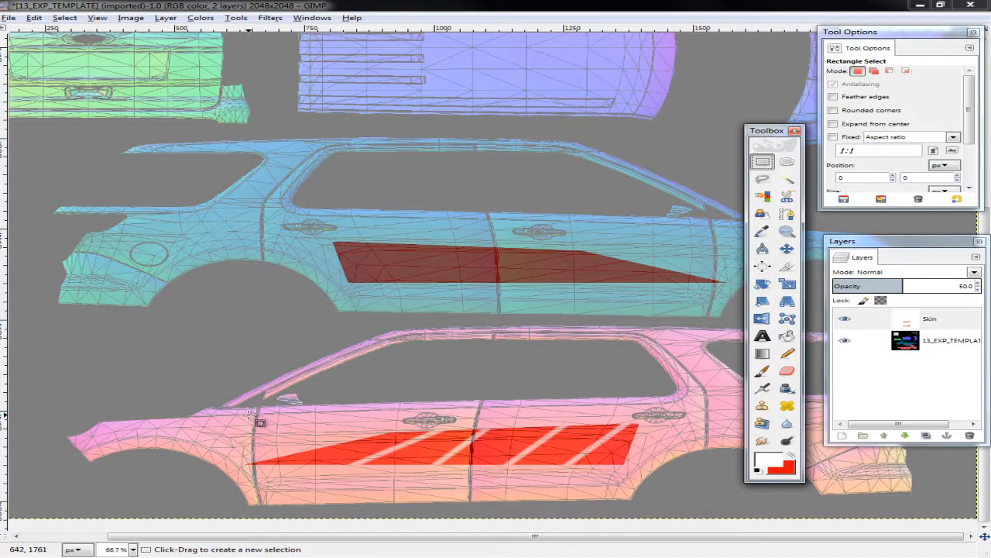
drag(254, 415, 658, 484)
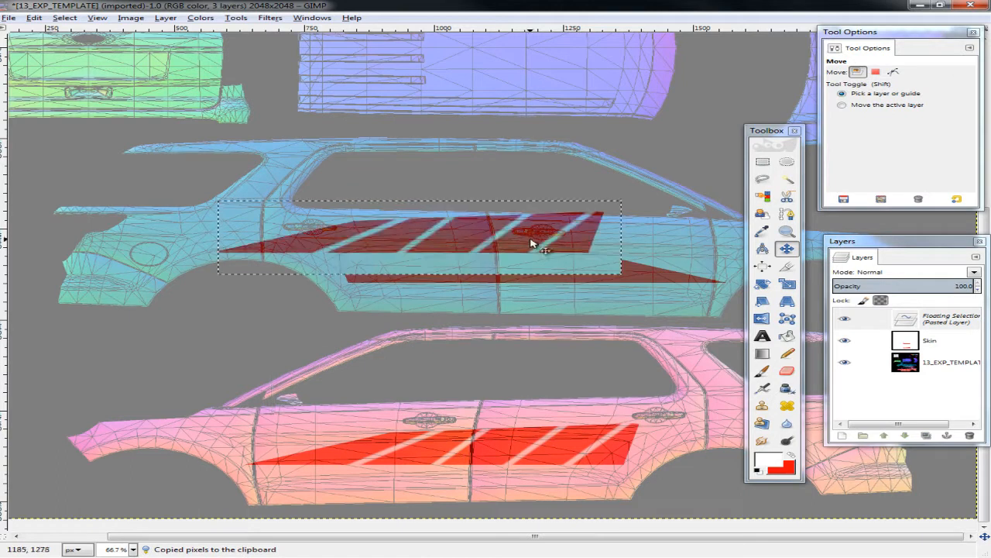
click(762, 318)
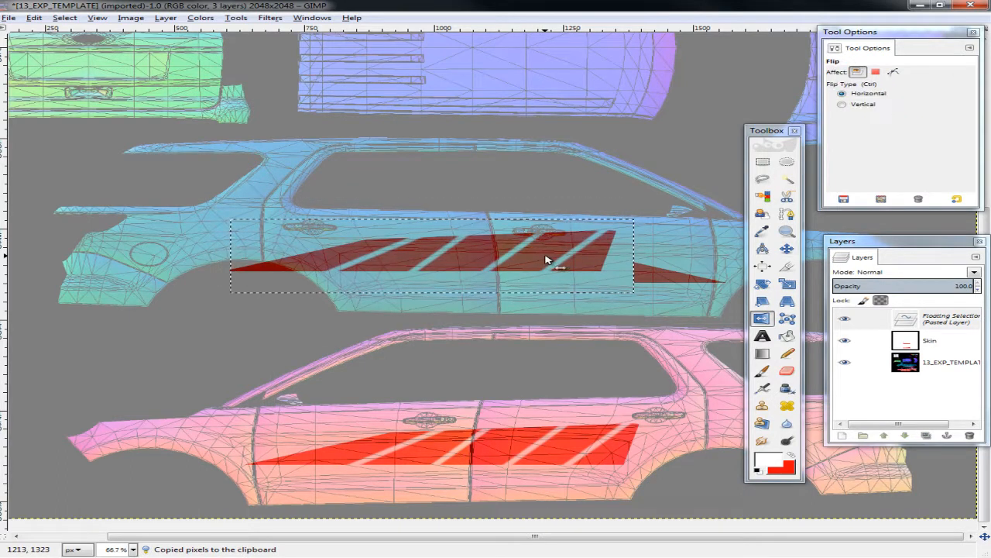
click(480, 267)
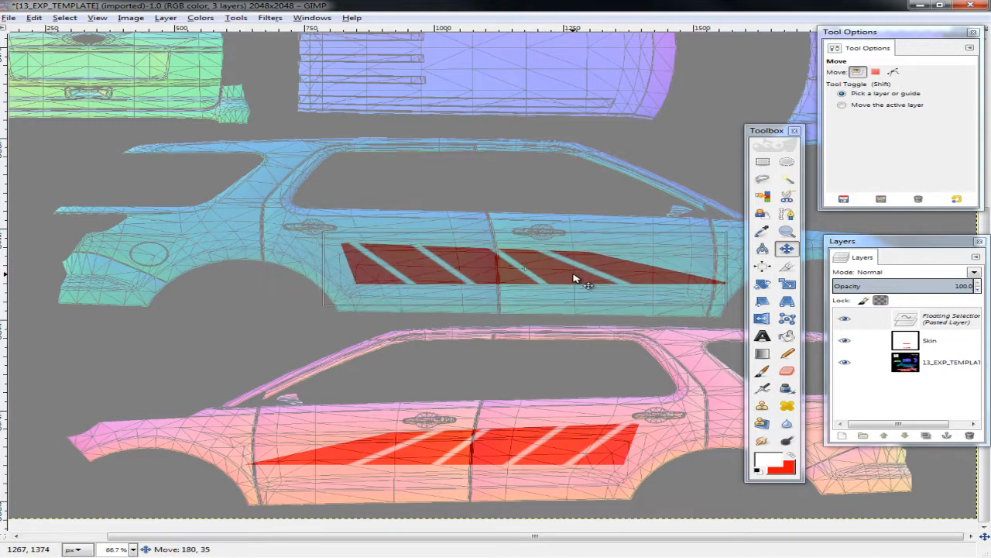
drag(511, 279, 522, 271)
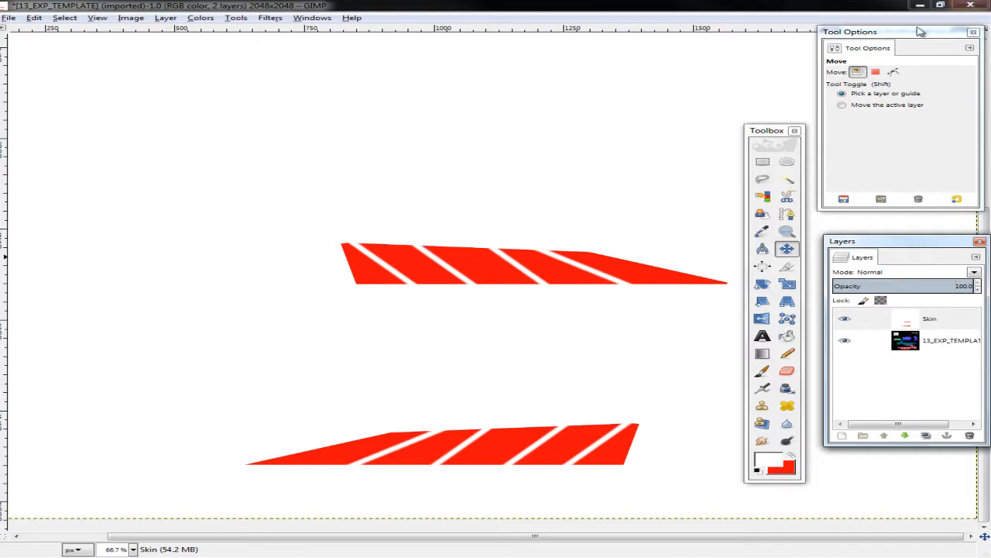
mouse_move(845, 135)
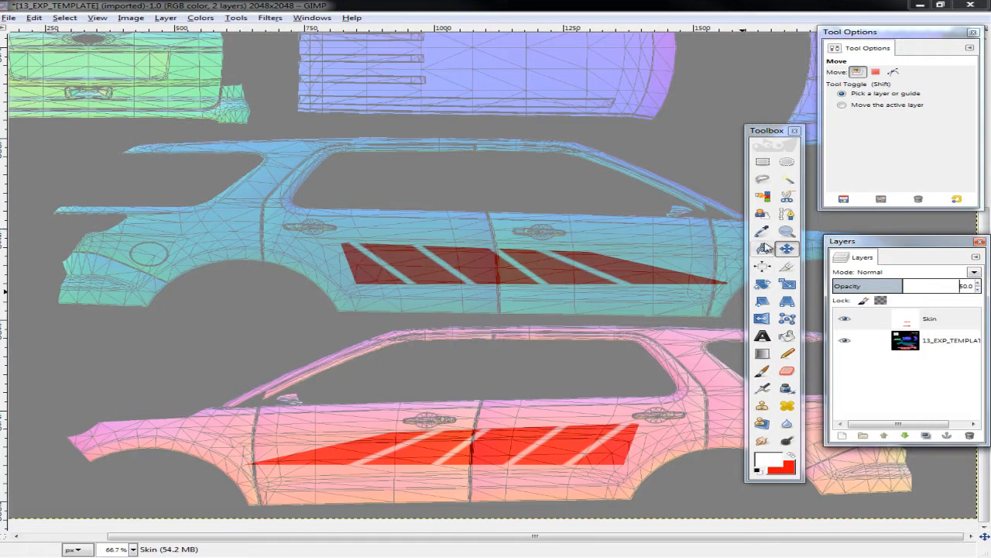
Step: Choose the Text tool with the Bebas font at 45 px size
click(762, 335)
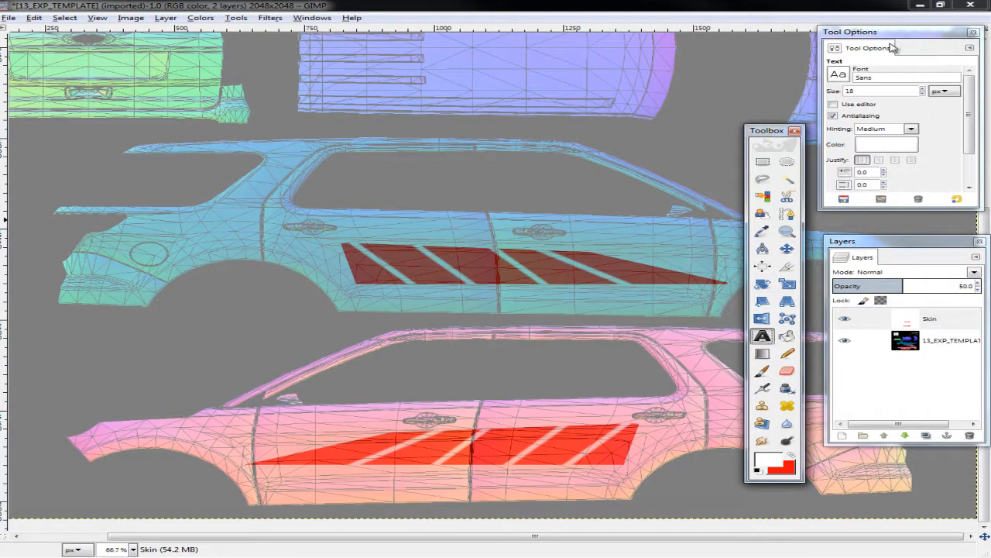
click(839, 73)
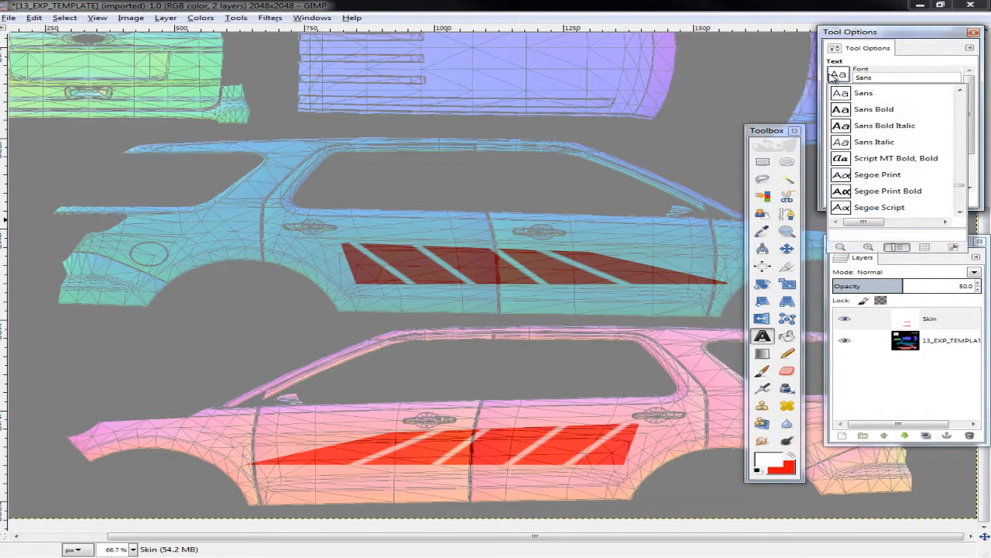
click(879, 77)
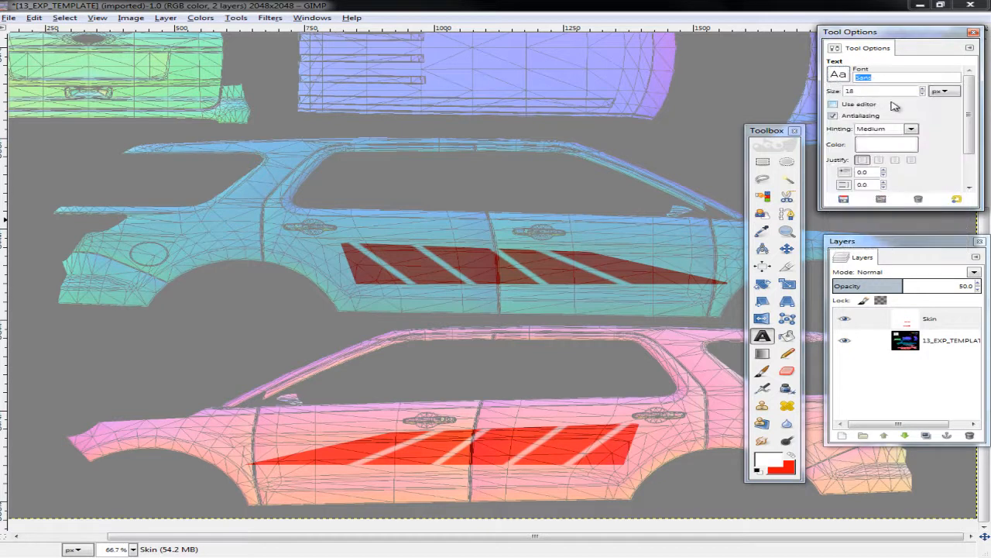
text(bell)
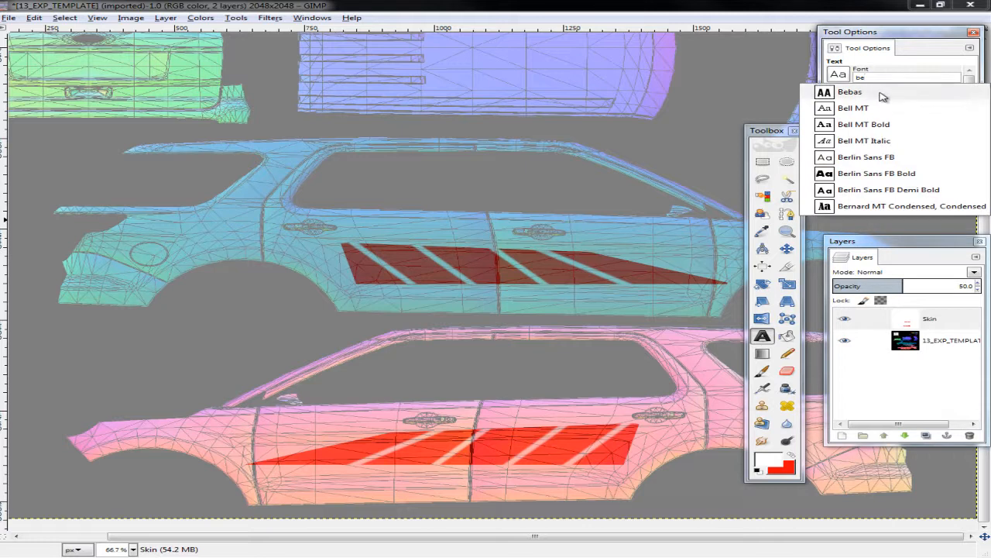
click(850, 91)
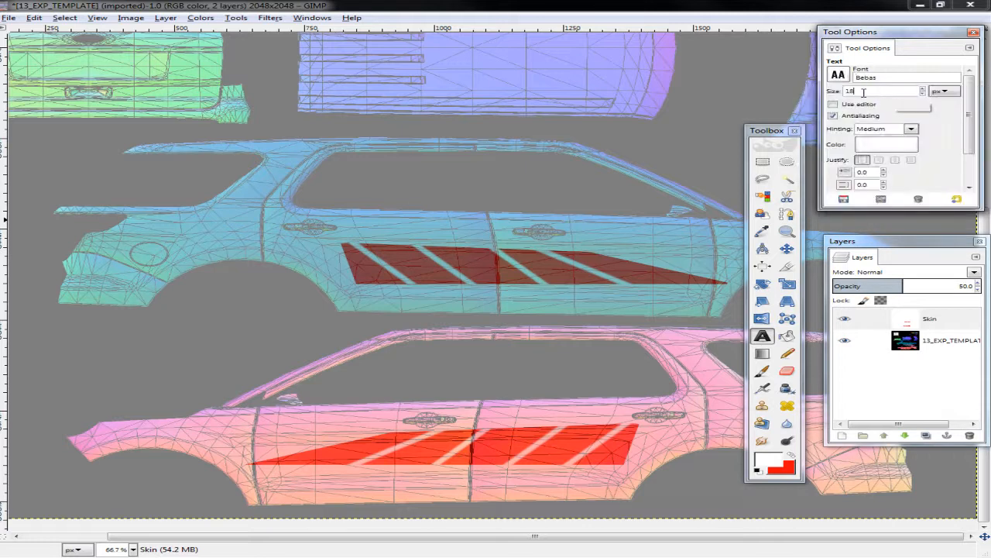
text(45)
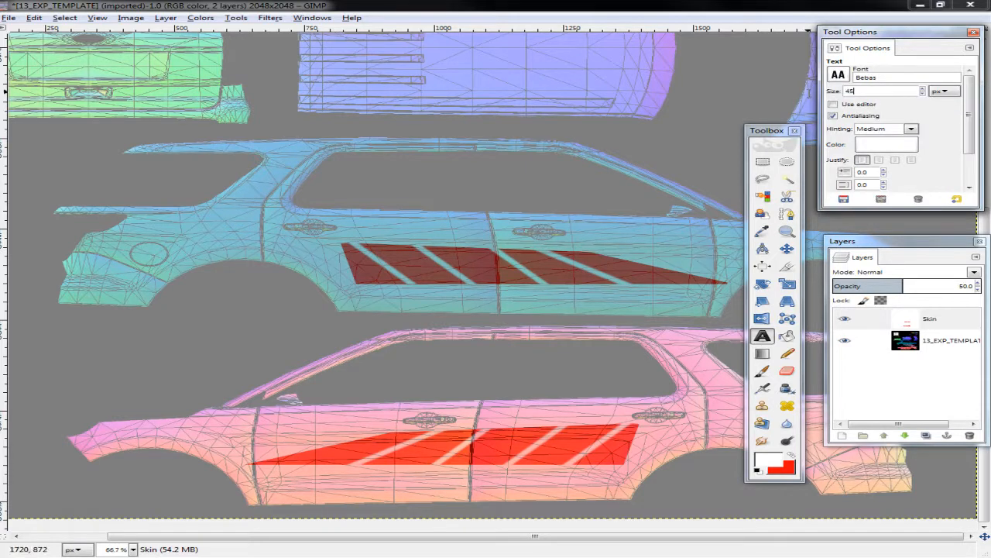
click(833, 104)
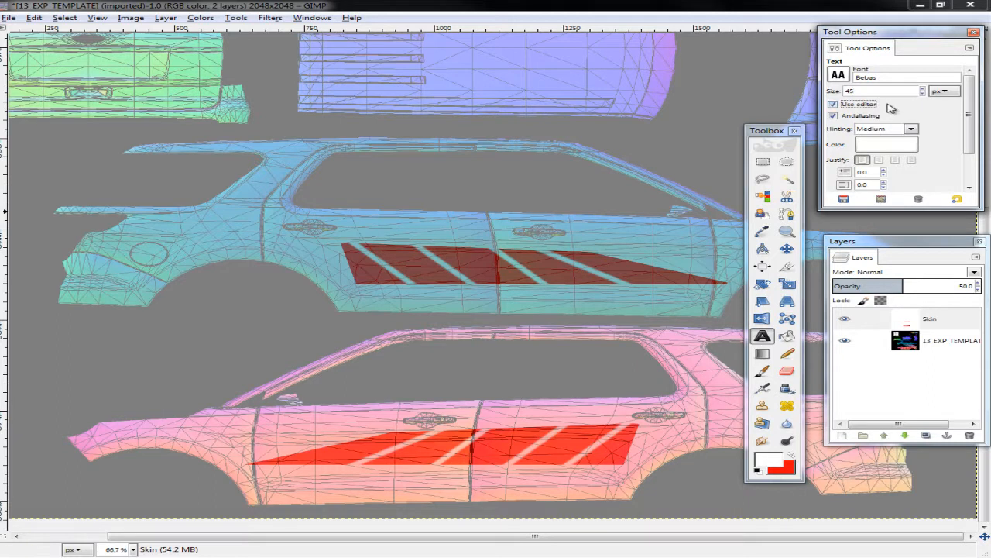
click(834, 103)
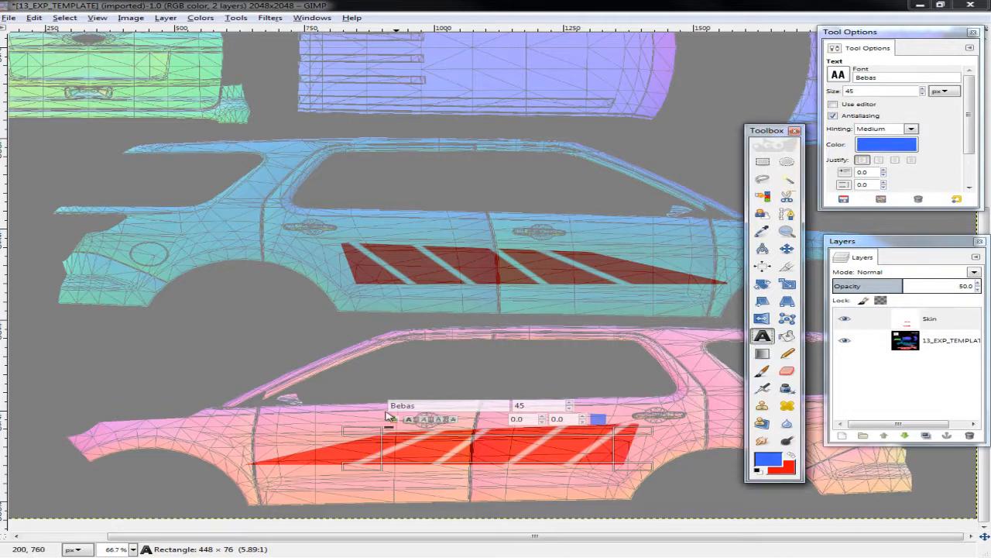
mouse_move(456, 448)
text(p)
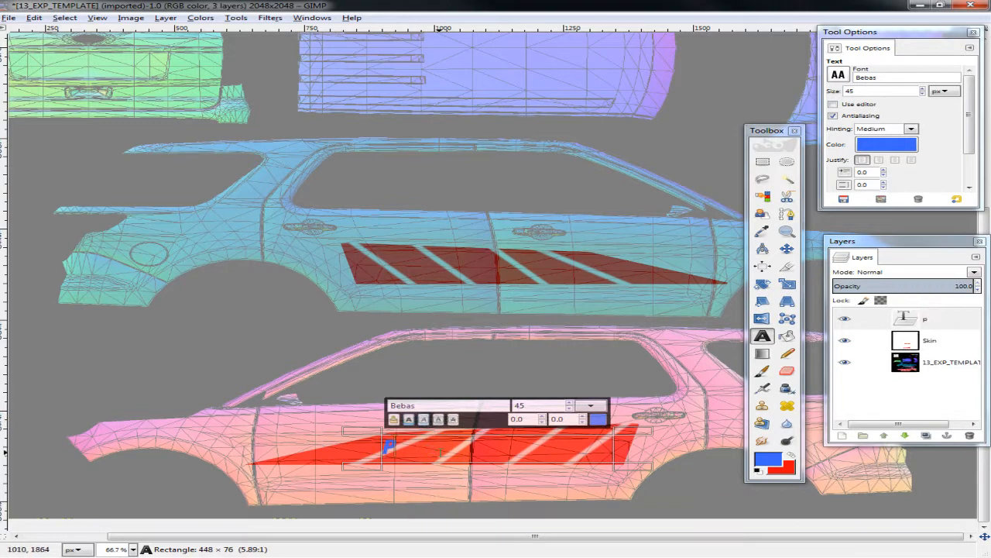
Step: Type 'POLICE' in blue Bebas 45 px on the lower red side panel
text(POLICE)
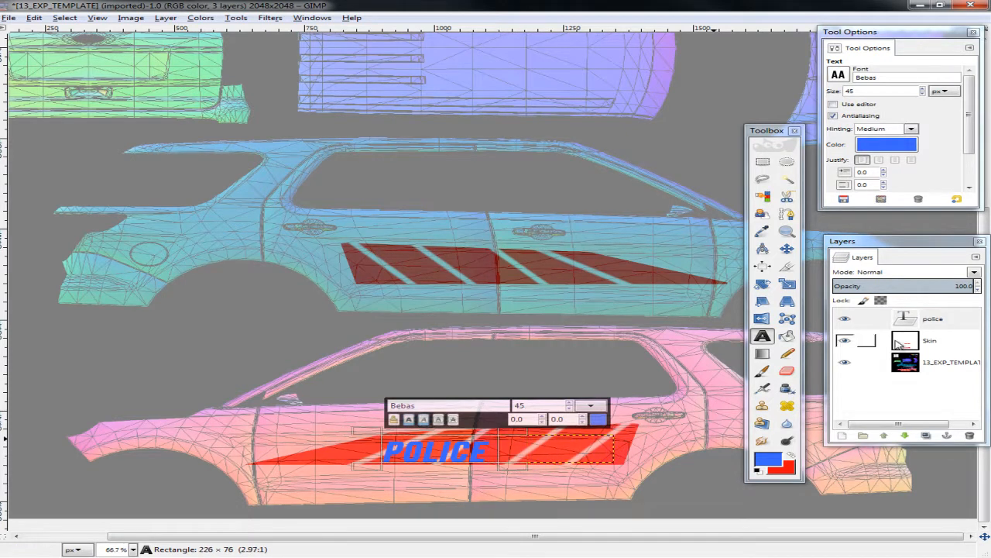
click(932, 319)
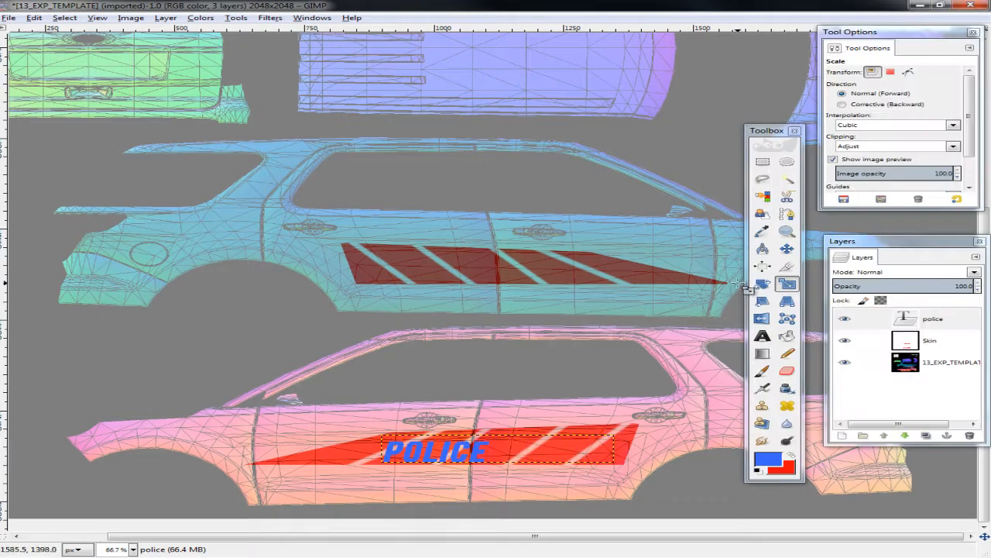
Step: Select the POLICE layer and scale the text up to fill the stripe panel
click(762, 335)
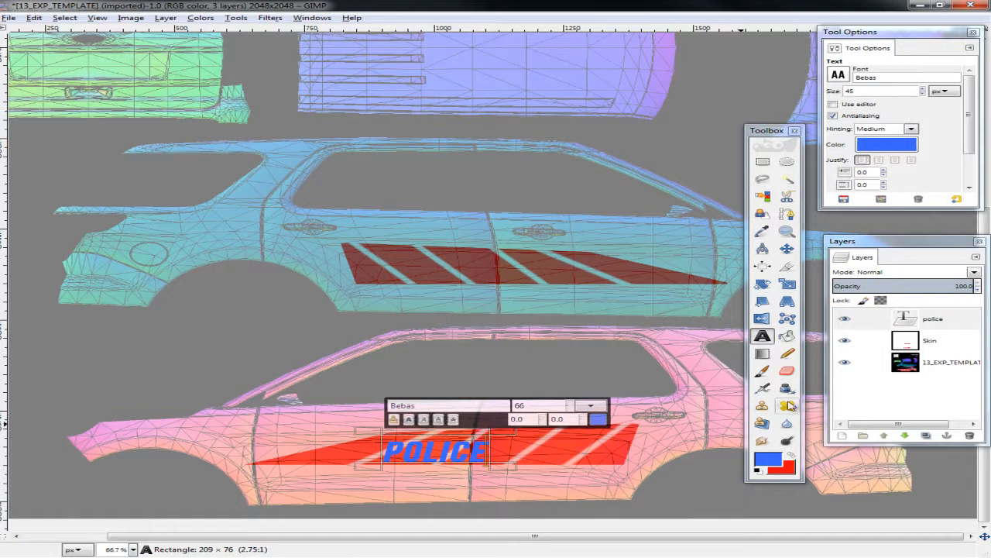
click(932, 318)
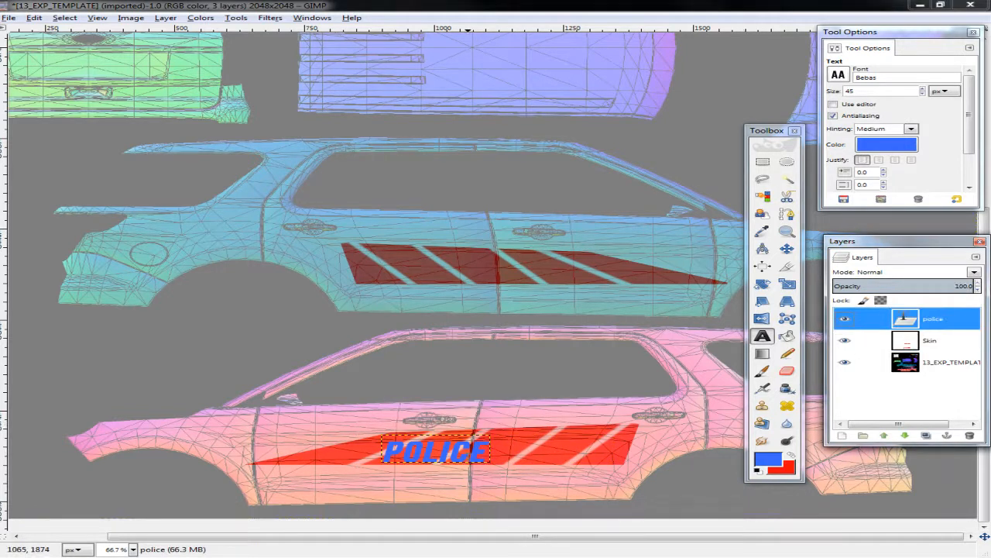
click(762, 284)
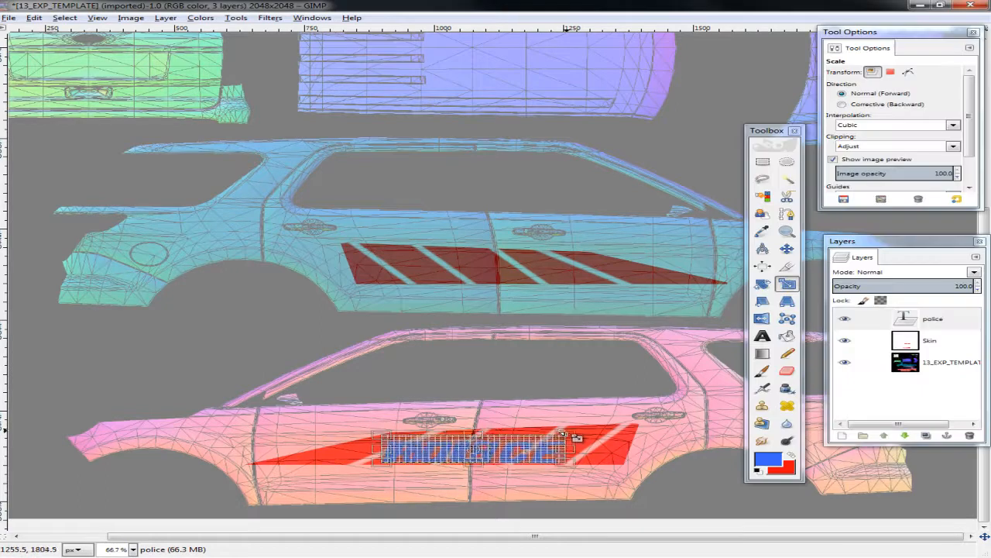
drag(577, 440, 631, 430)
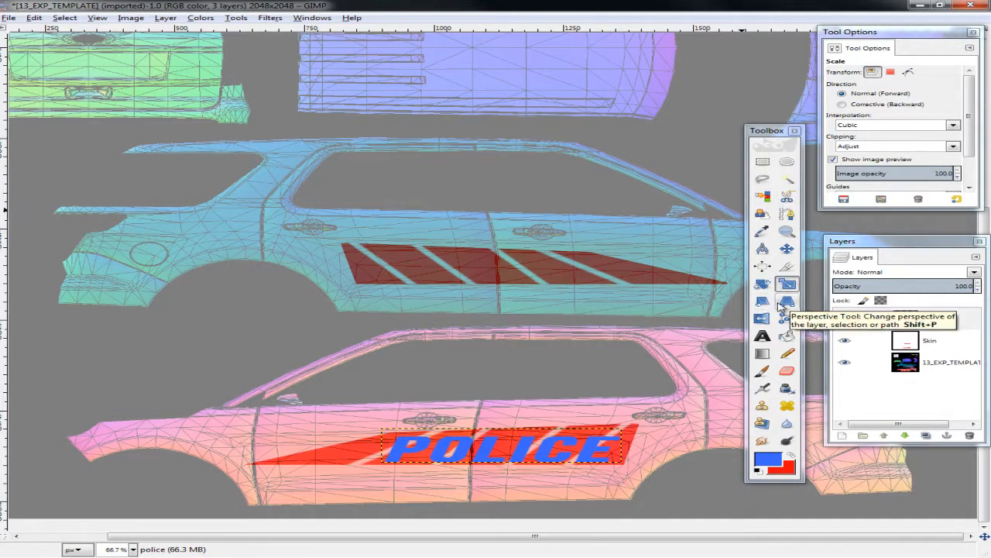
Step: Slant the POLICE text, shift it left on the lower panel, and duplicate its layer
click(762, 283)
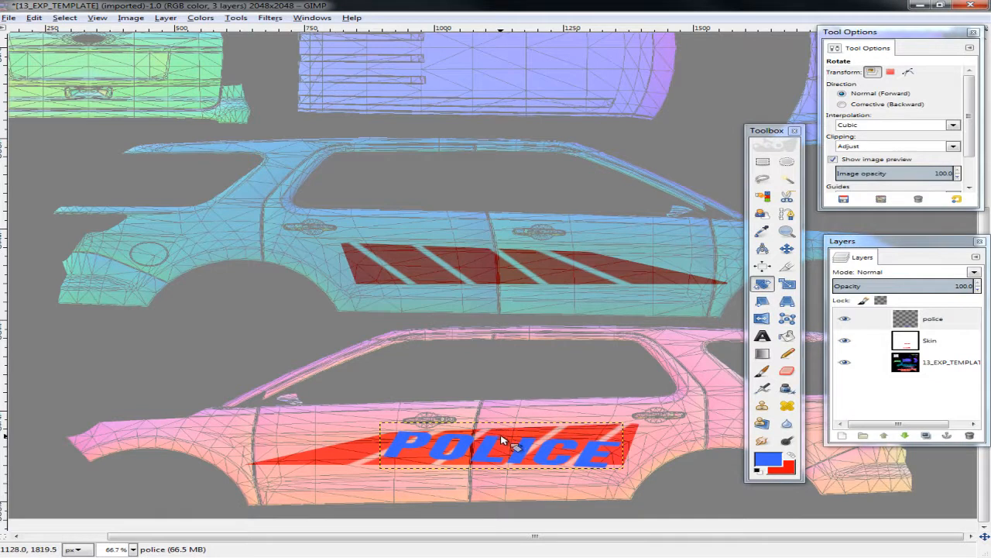
click(786, 249)
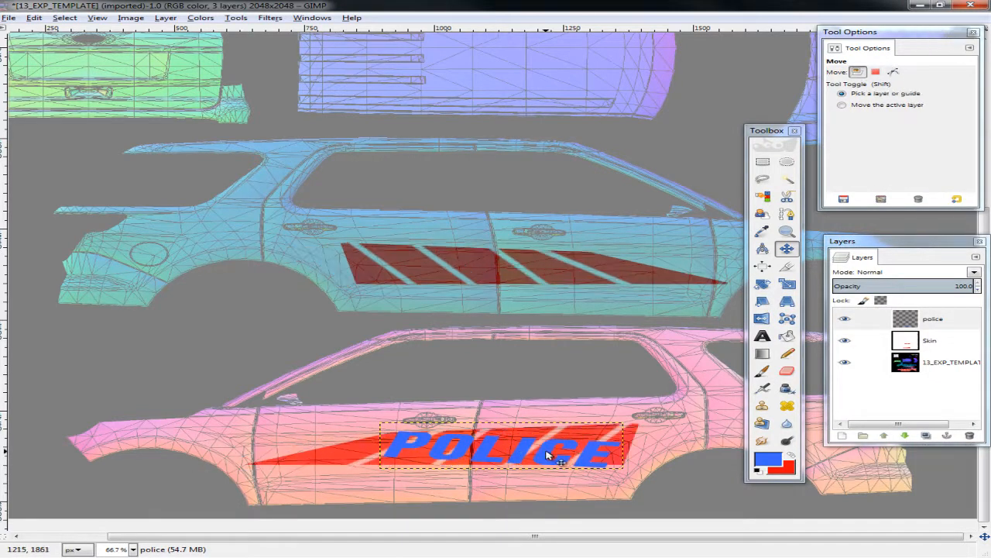
drag(550, 456, 523, 456)
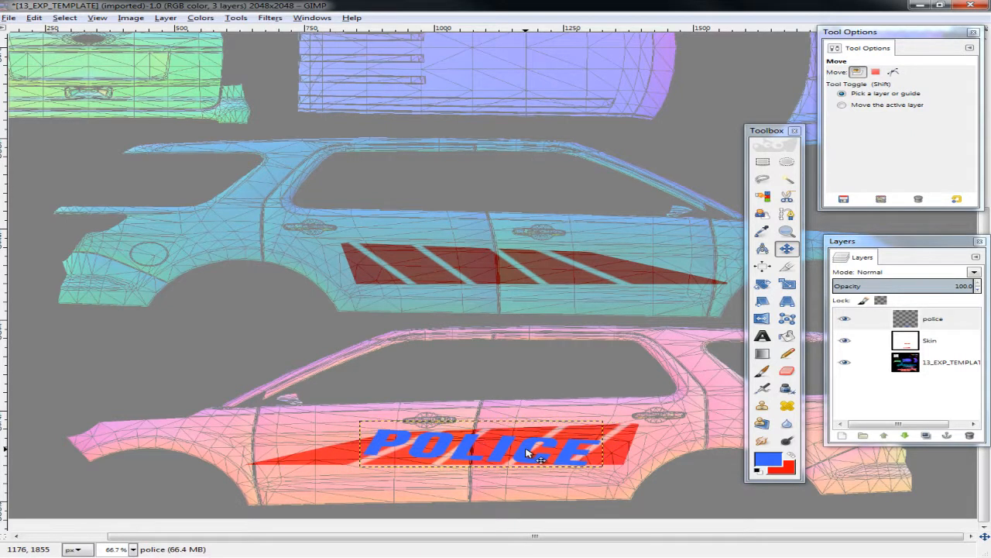
click(893, 71)
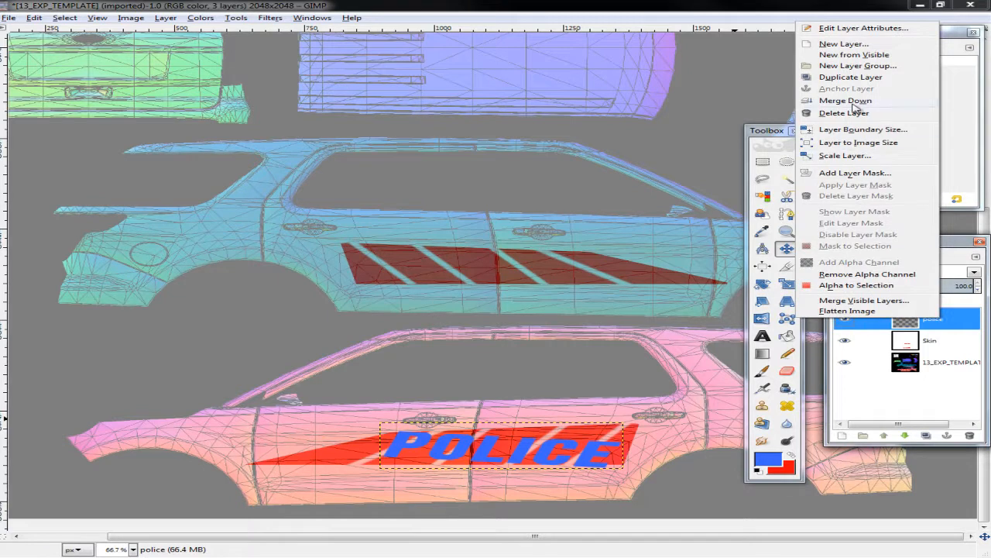
click(851, 76)
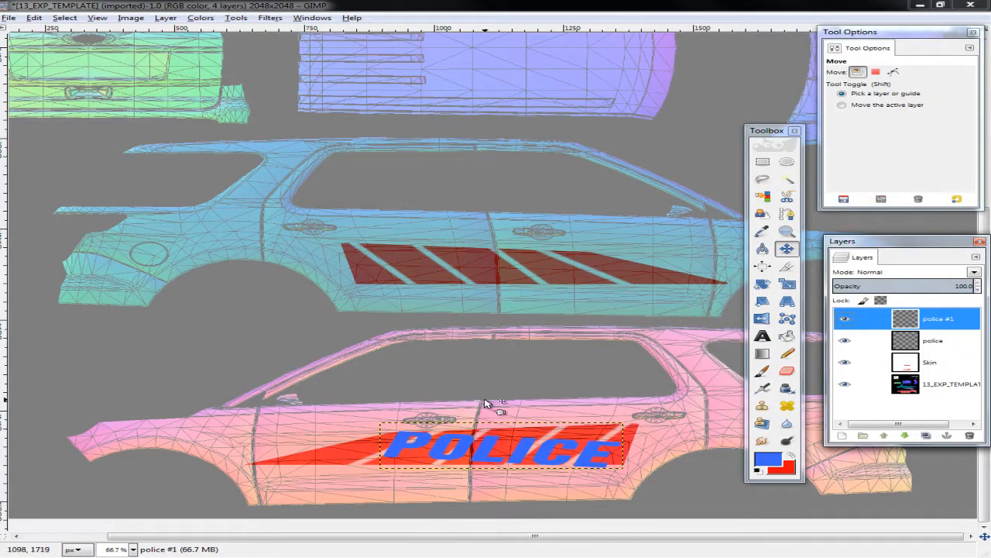
mouse_move(577, 449)
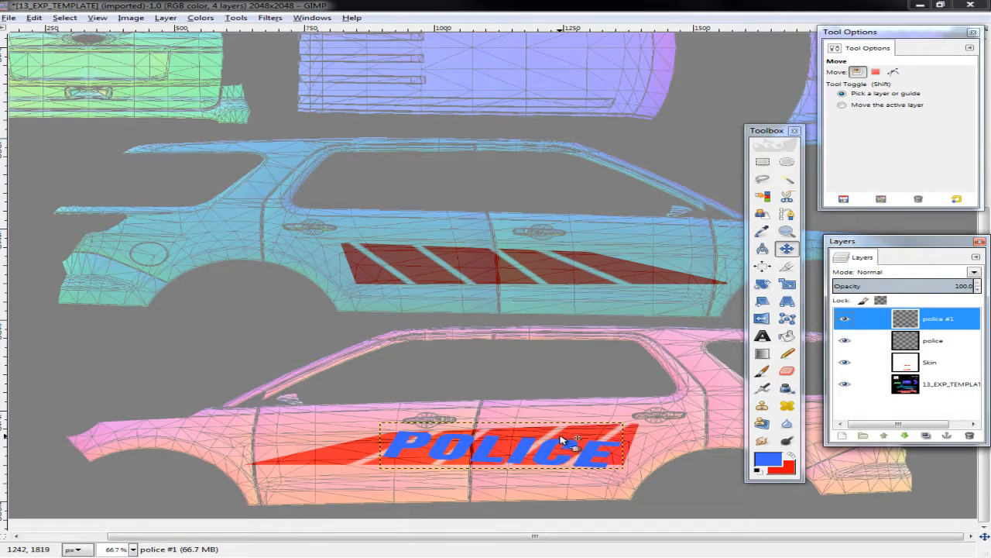
mouse_move(564, 435)
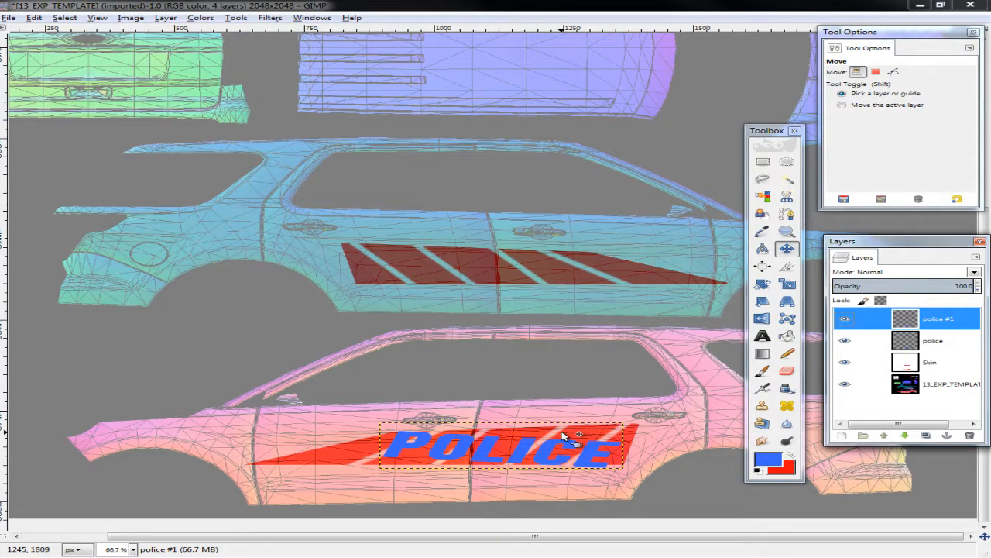
Step: Move the POLICE copy up onto the dark red stripes of the upper blue side
drag(565, 434, 585, 300)
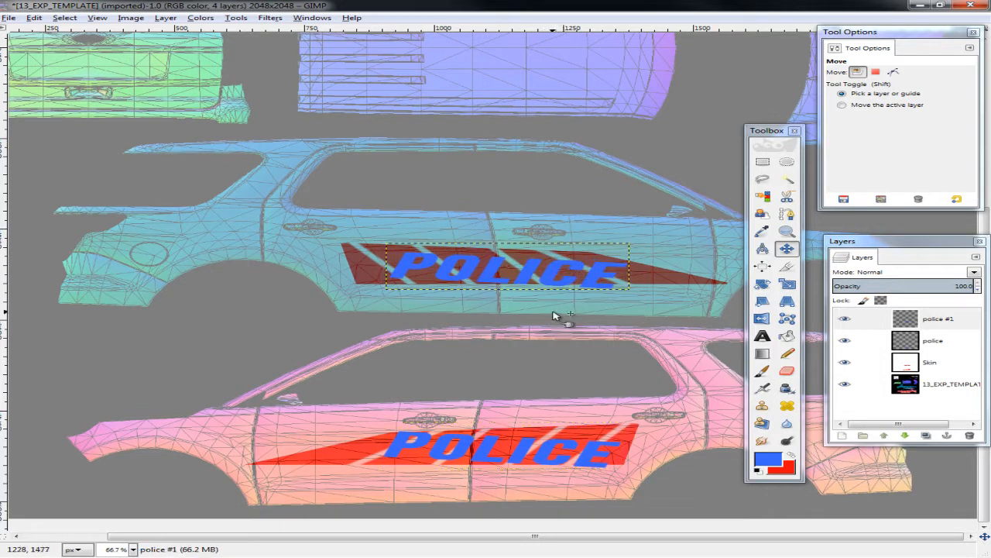
click(937, 319)
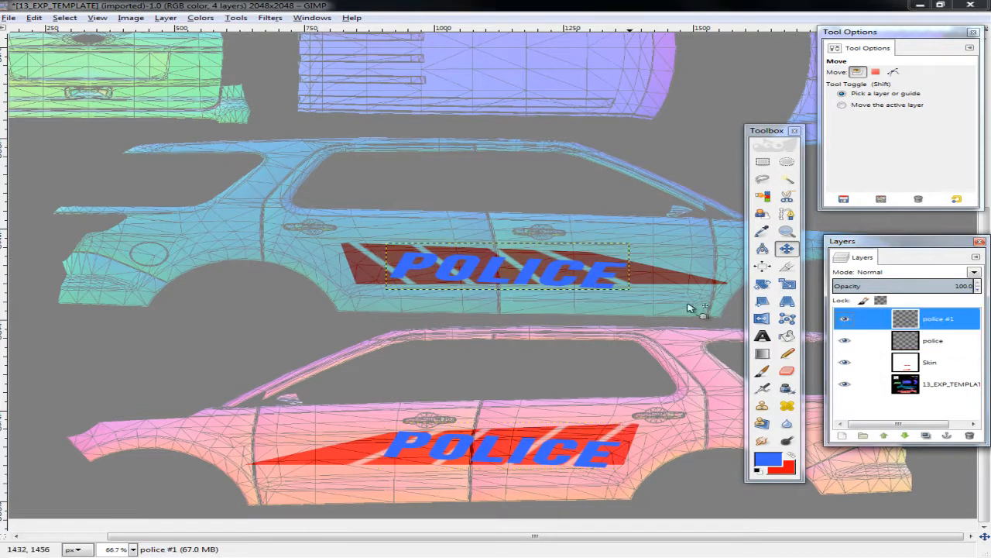
click(933, 340)
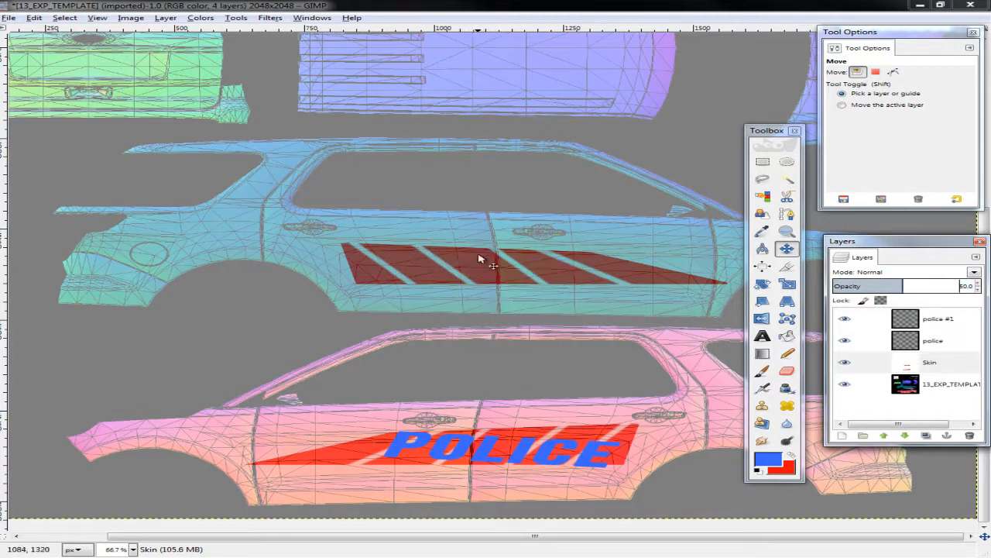
Step: Select the POLICE text layer and bring up its layer commands to delete it
click(937, 319)
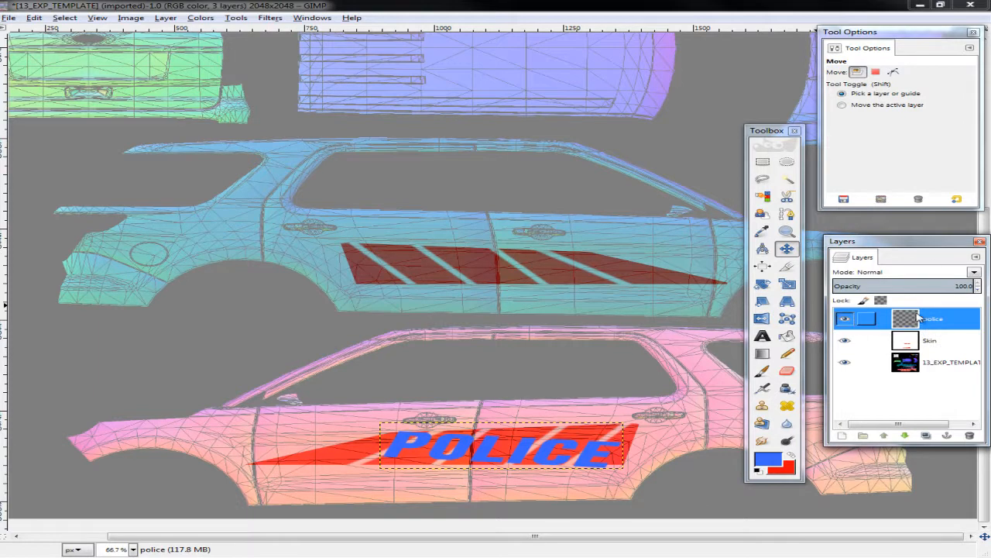
click(969, 435)
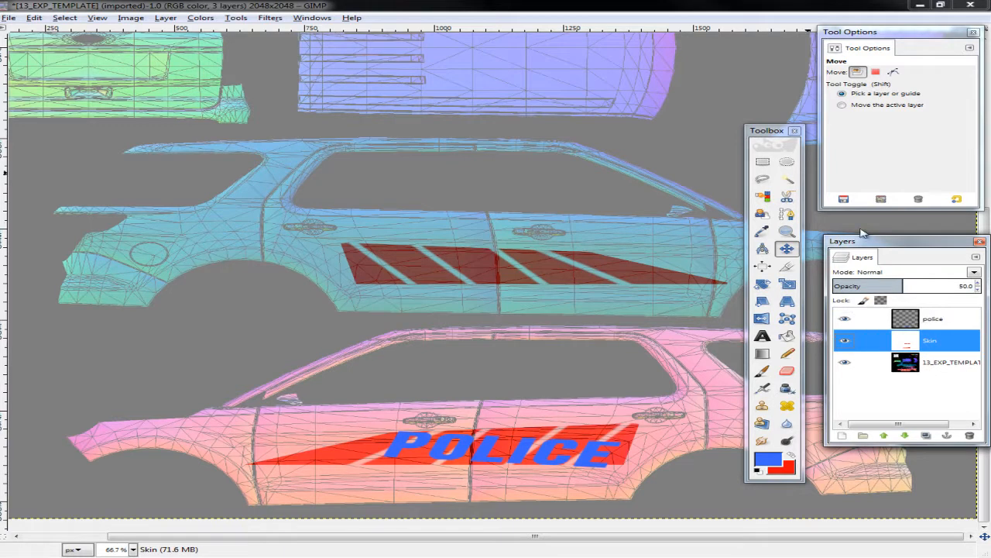
click(933, 318)
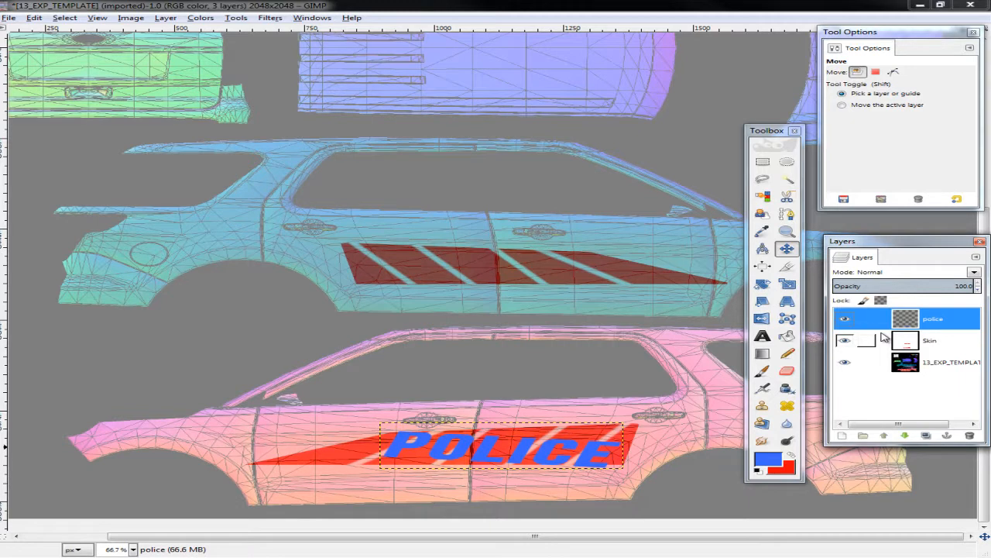
right_click(933, 318)
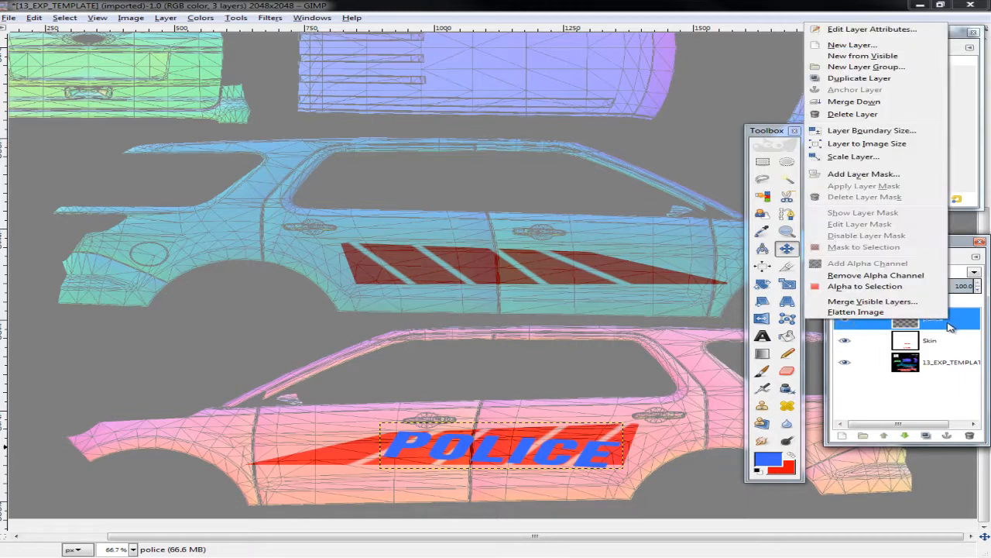
mouse_move(875, 102)
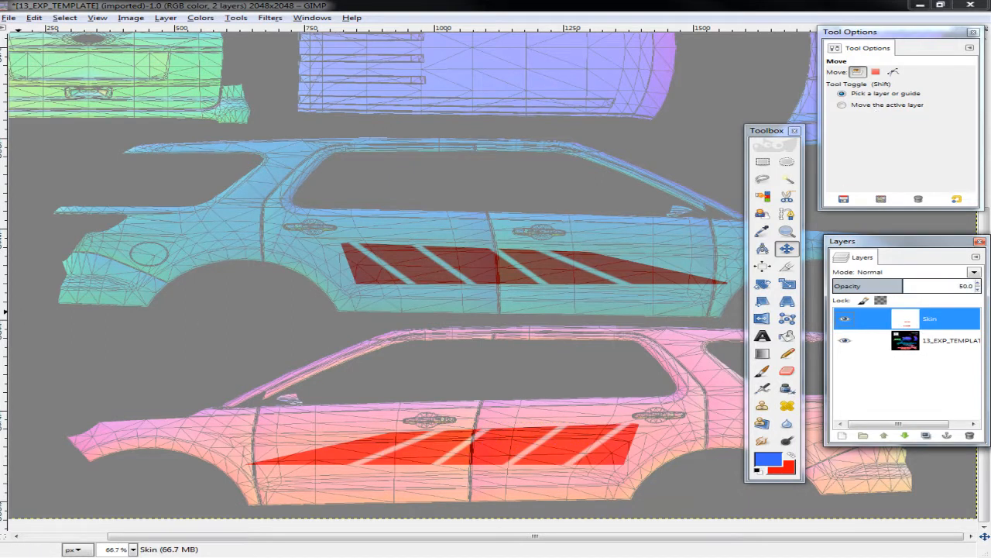
mouse_move(643, 308)
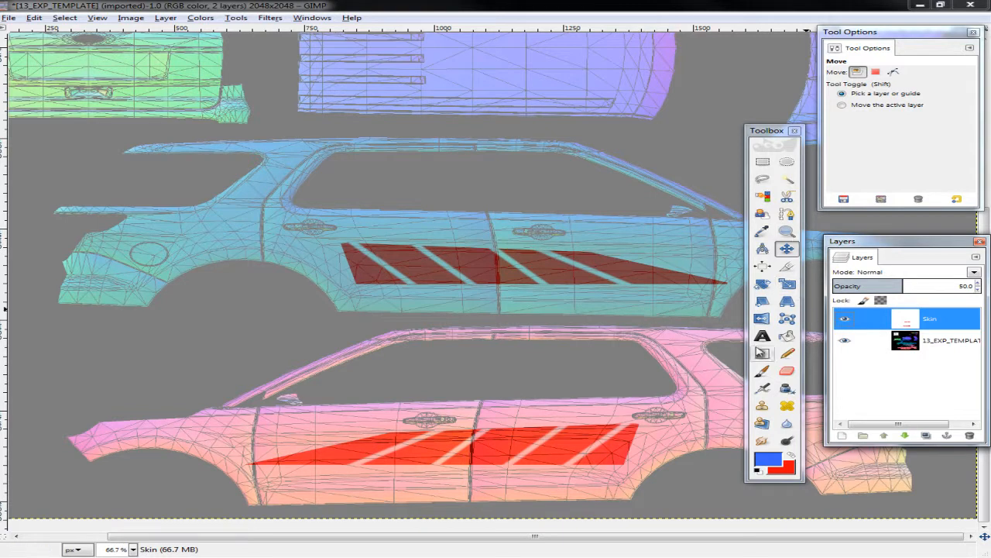
Step: Draw a text box over the lower stripes and type blue 'POLICE' at size 68
click(761, 335)
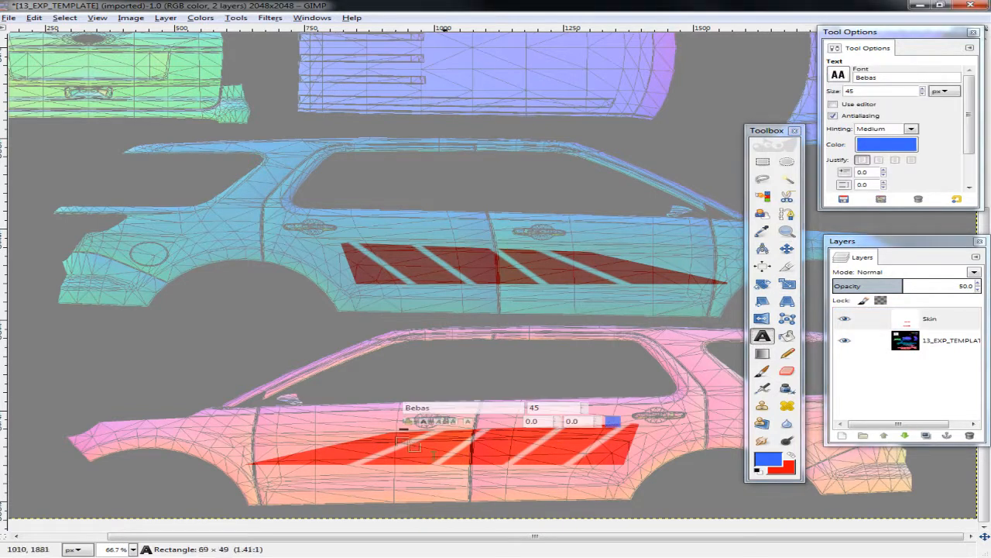
drag(407, 446, 519, 468)
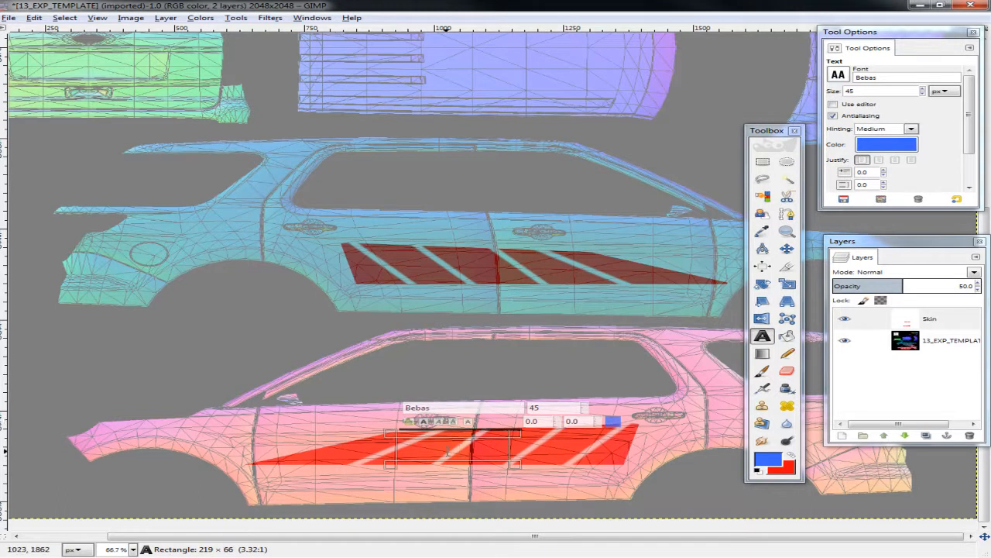
text(POLICE)
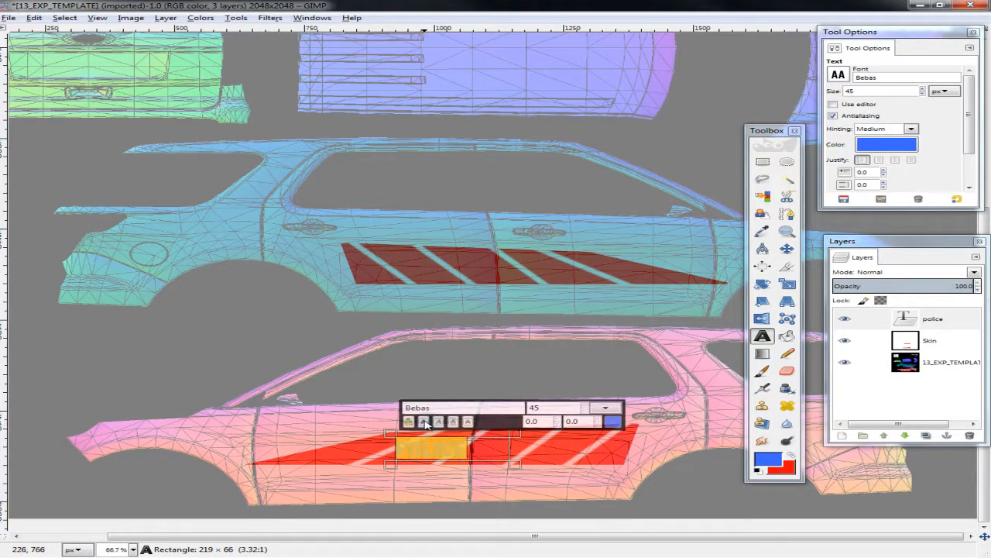
text(POLICE)
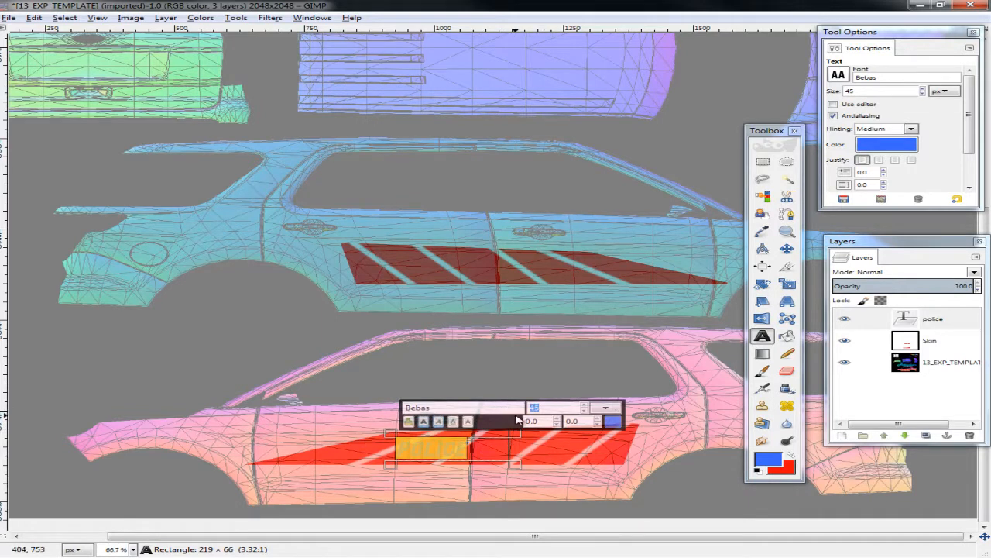
text(68)
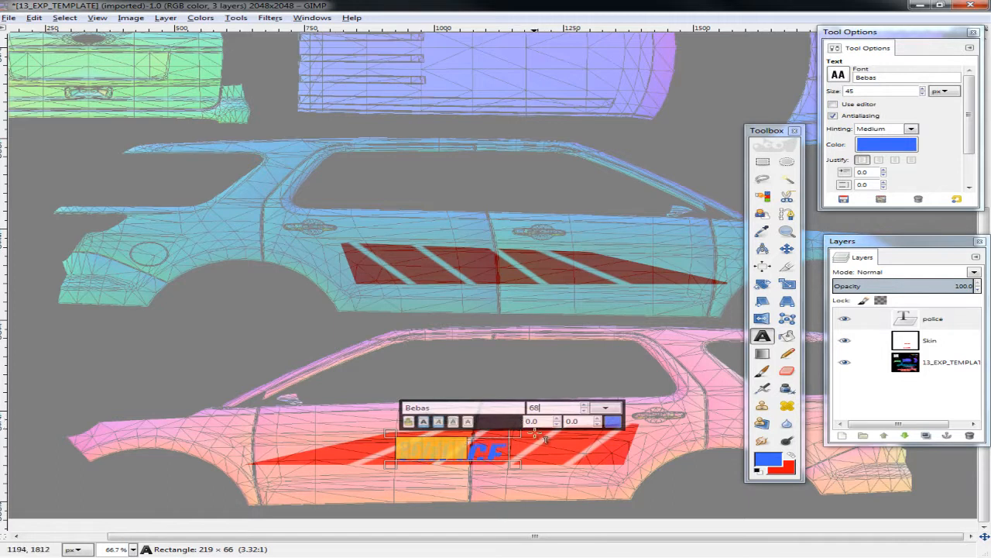
click(933, 319)
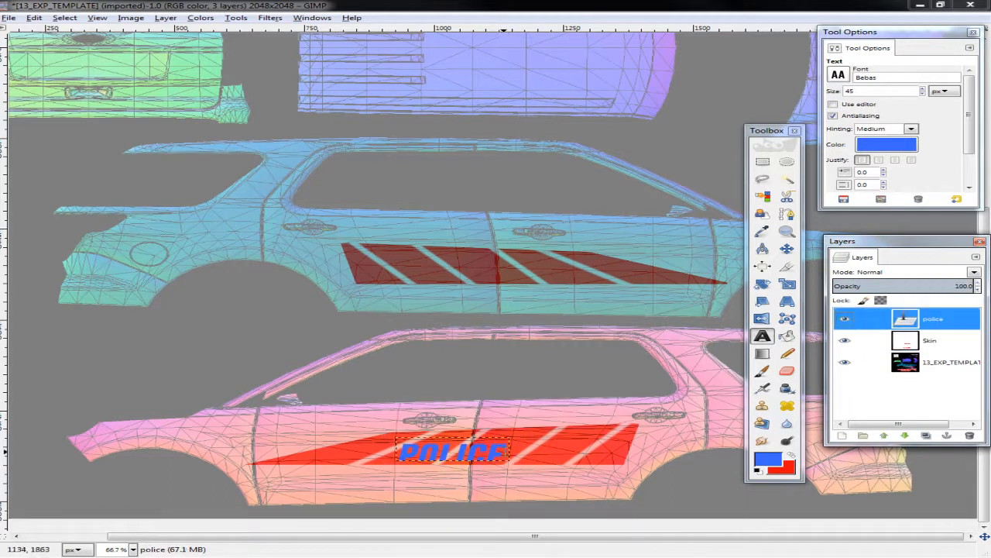
click(453, 453)
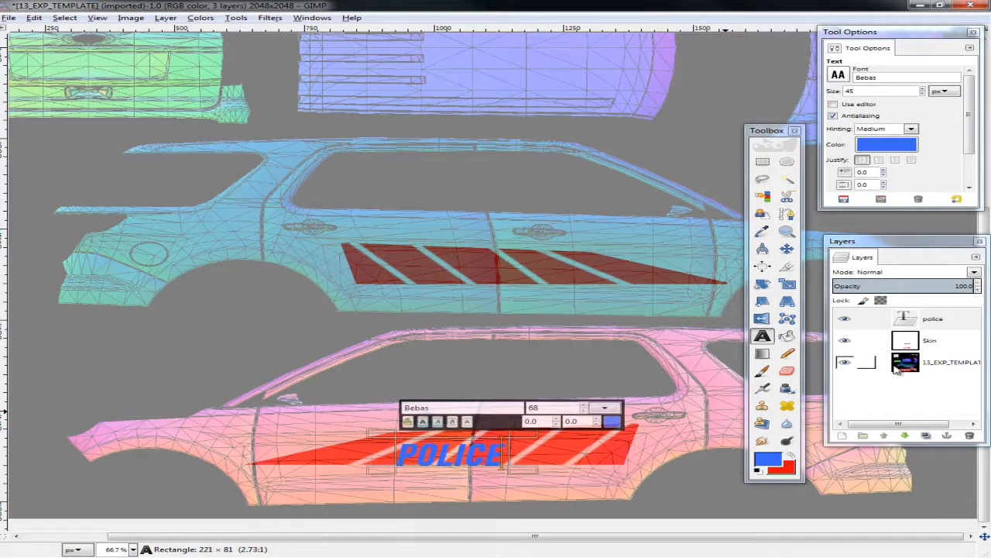
Step: Scale the new POLICE text up across the lower red stripe panel and apply it
click(933, 319)
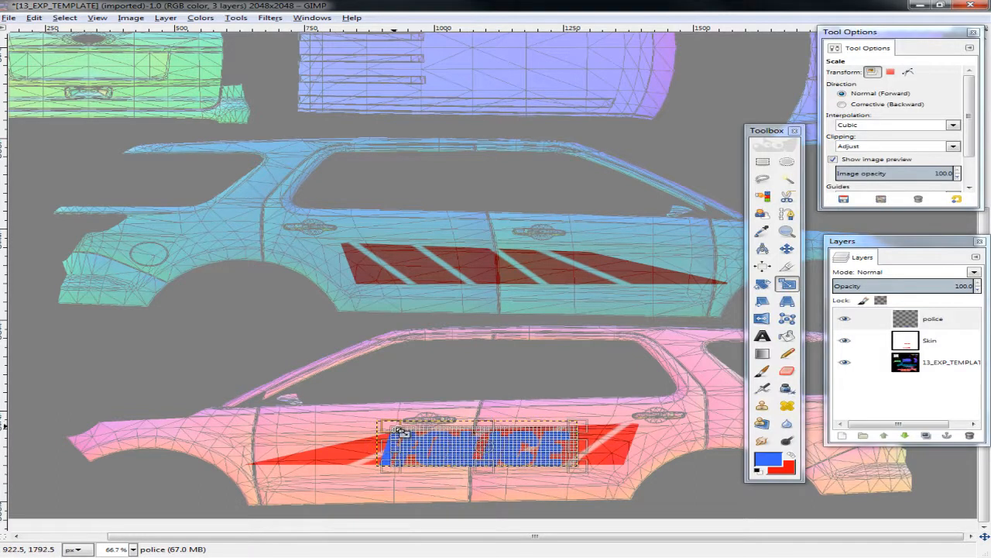
click(786, 249)
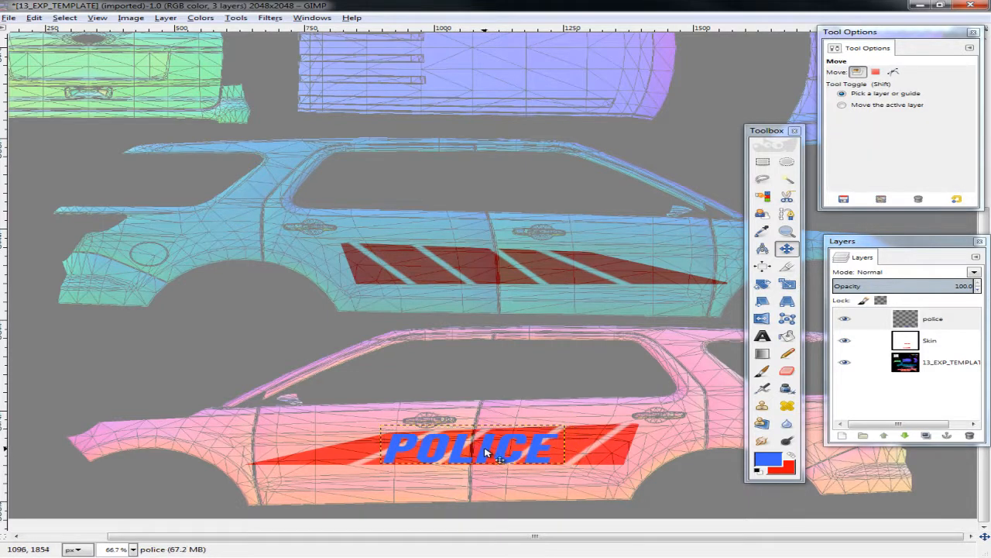
click(845, 340)
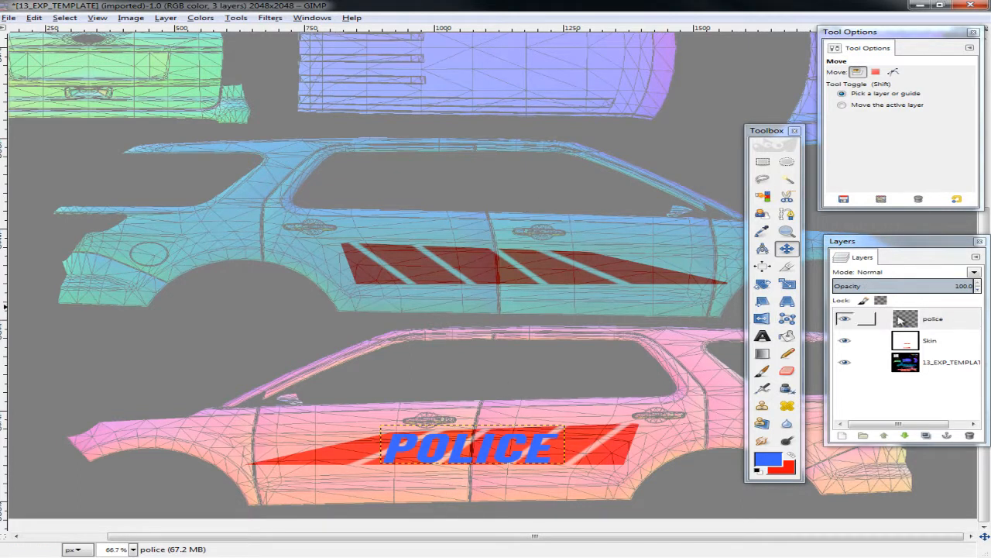
right_click(932, 318)
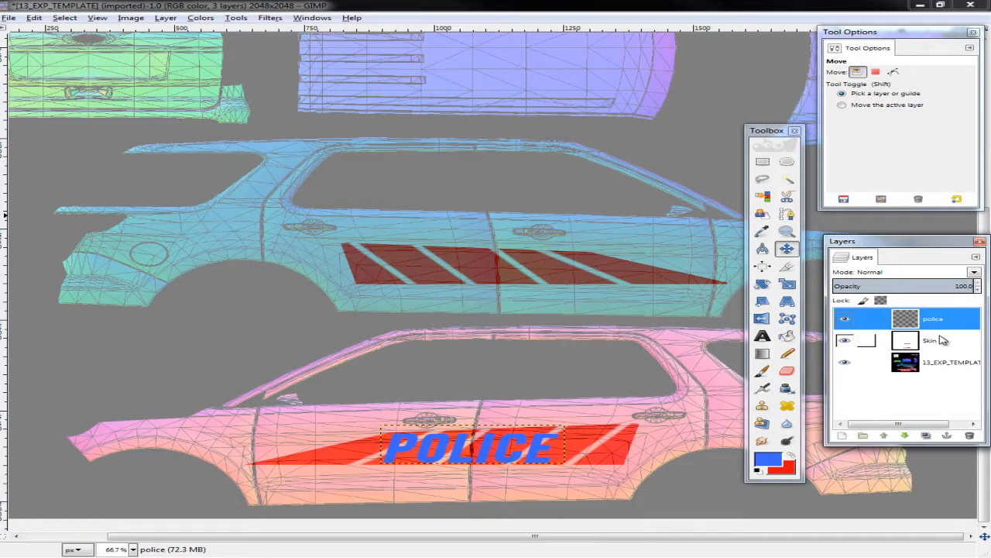
mouse_move(924, 351)
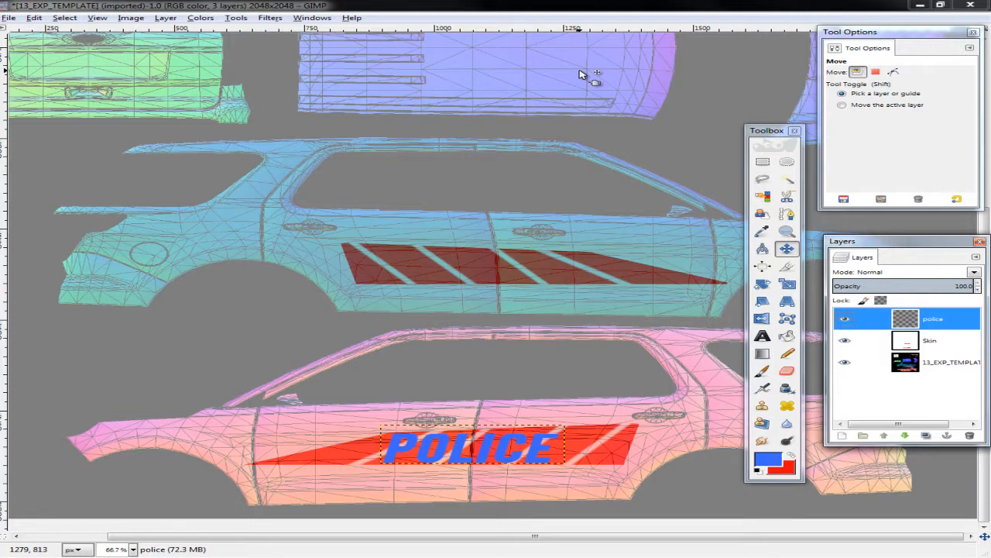
mouse_move(889, 3)
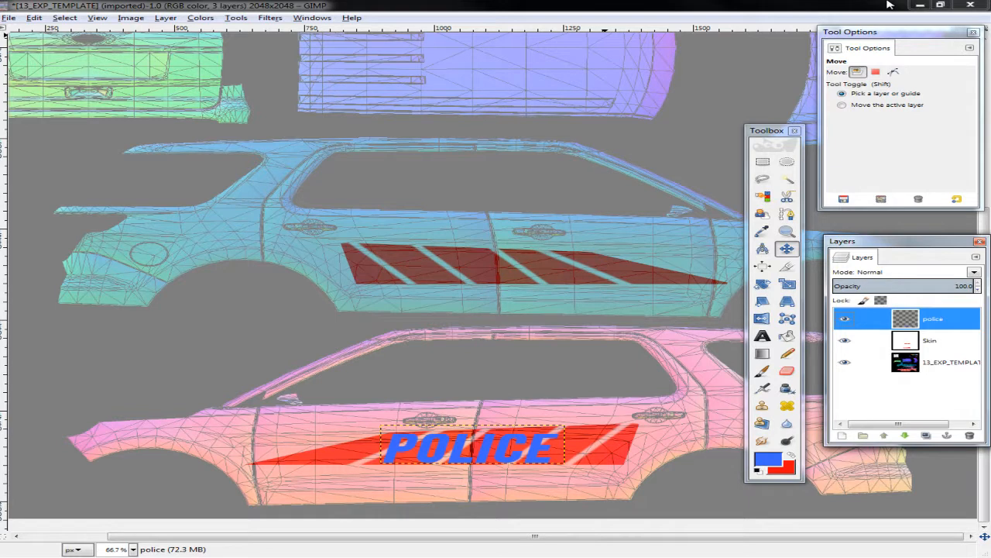
mouse_move(720, 237)
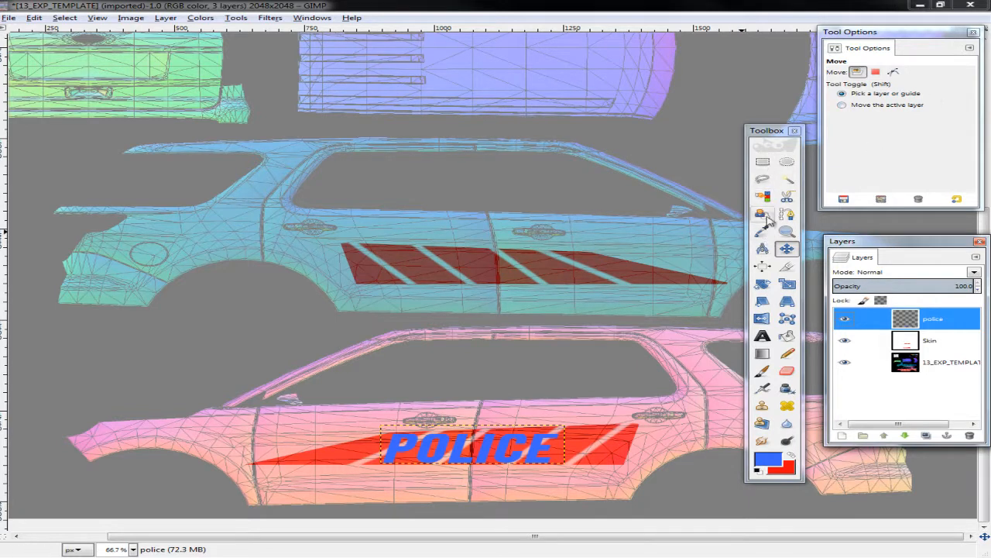
mouse_move(809, 77)
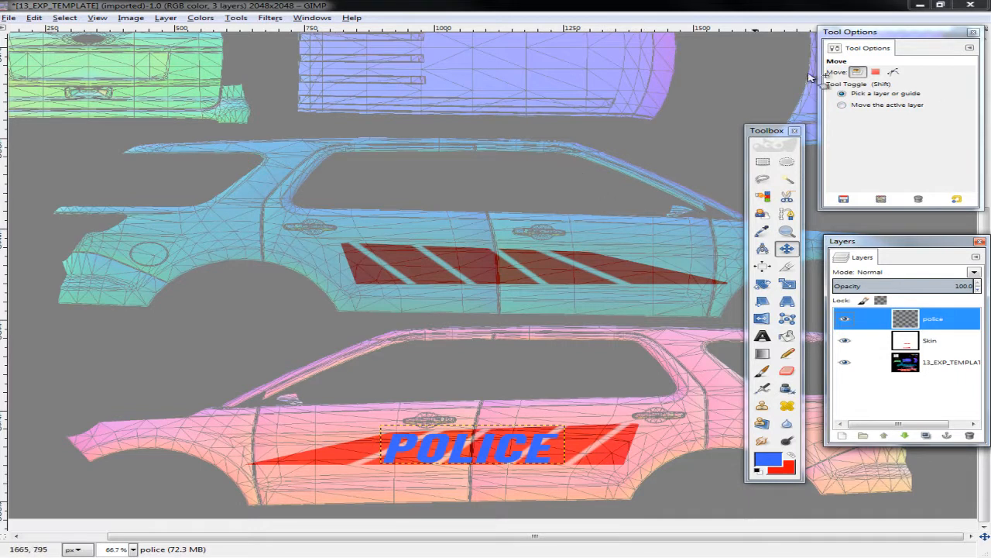
mouse_move(596, 317)
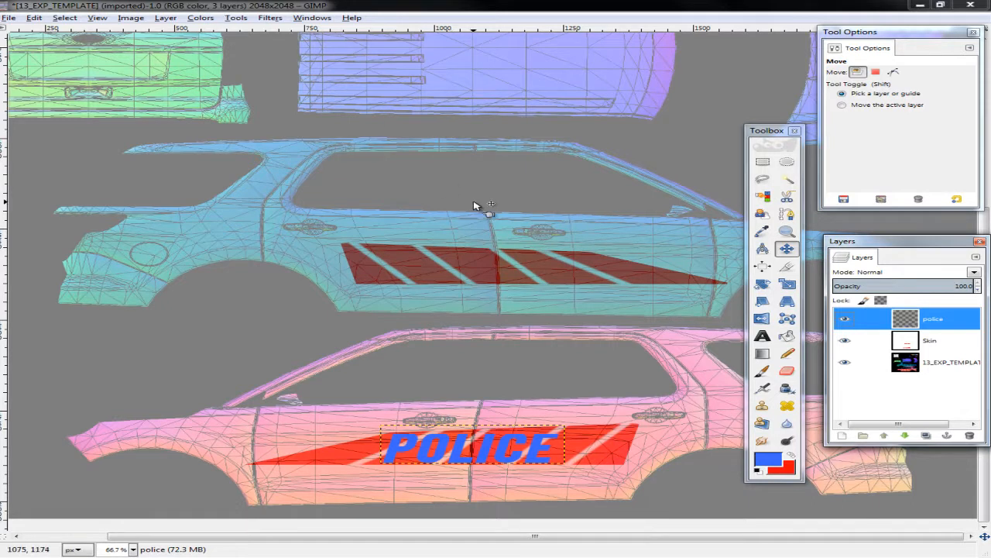
mouse_move(786, 265)
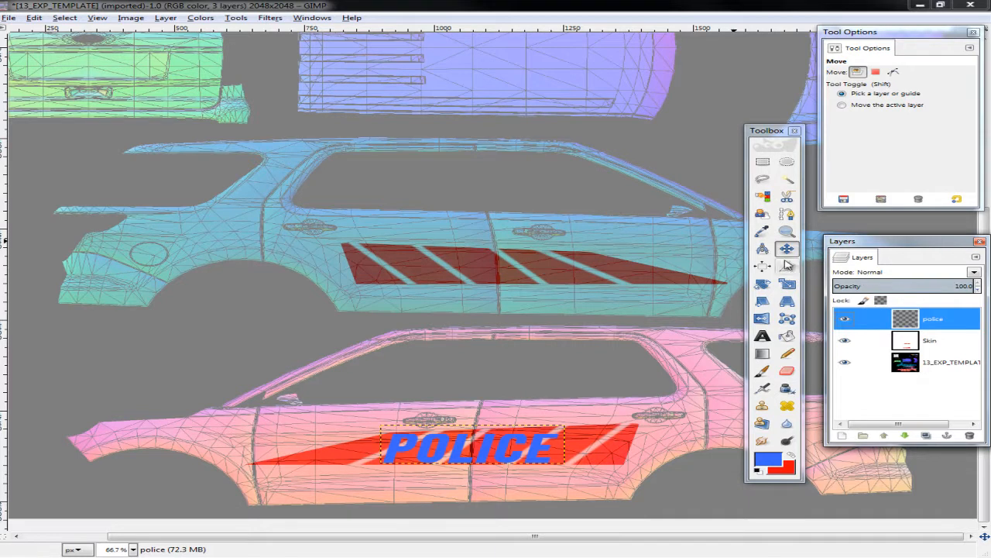
mouse_move(763, 267)
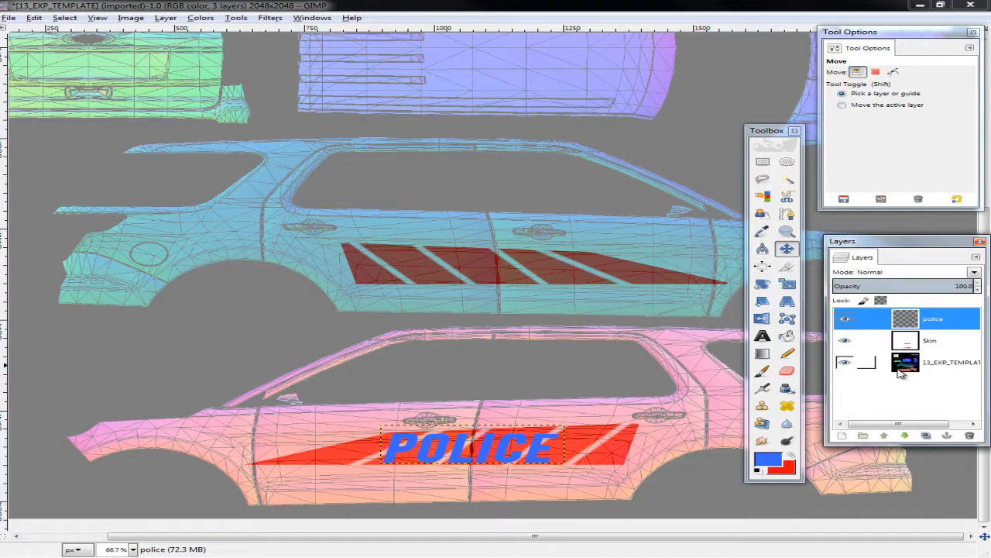
click(845, 362)
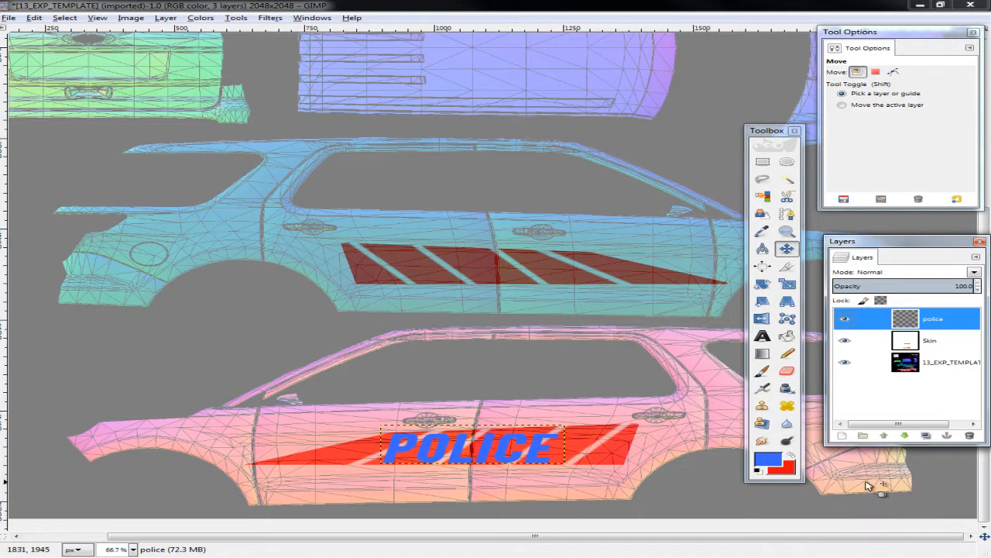
mouse_move(872, 486)
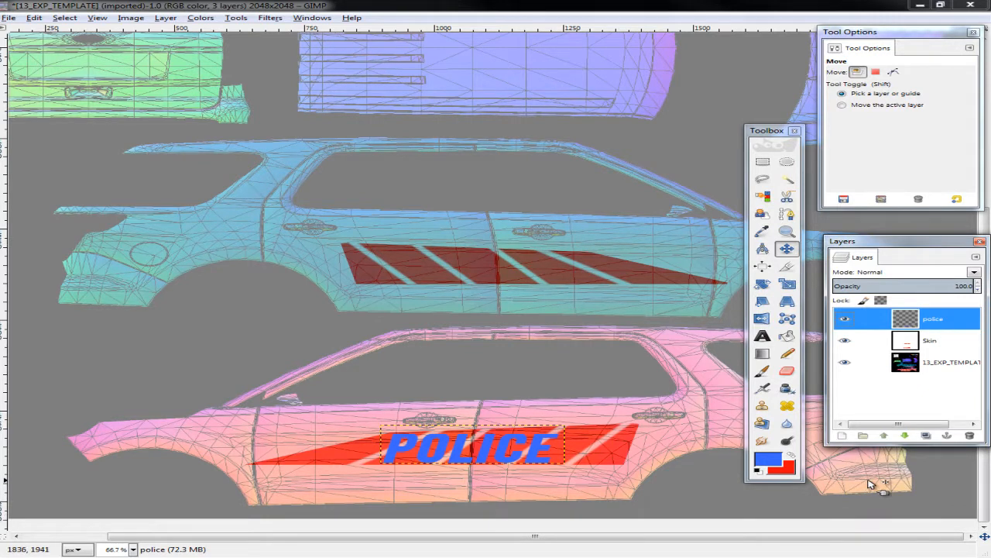